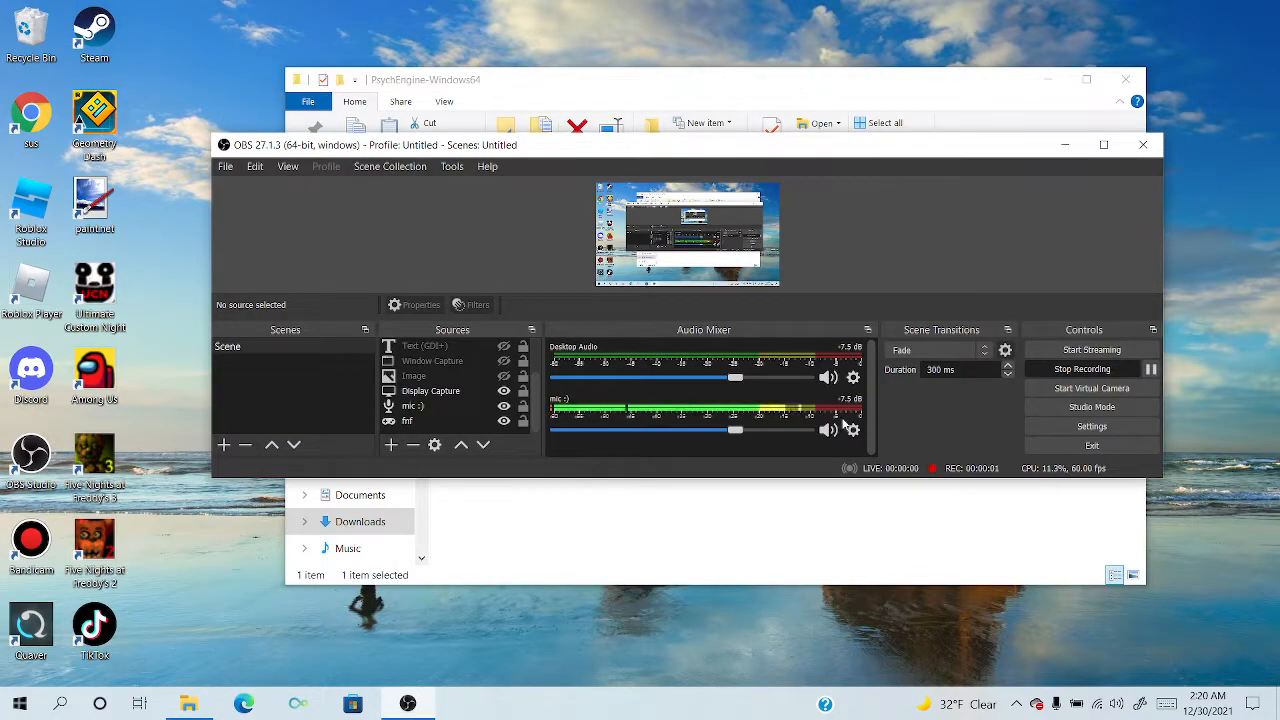
mouse_move(356, 260)
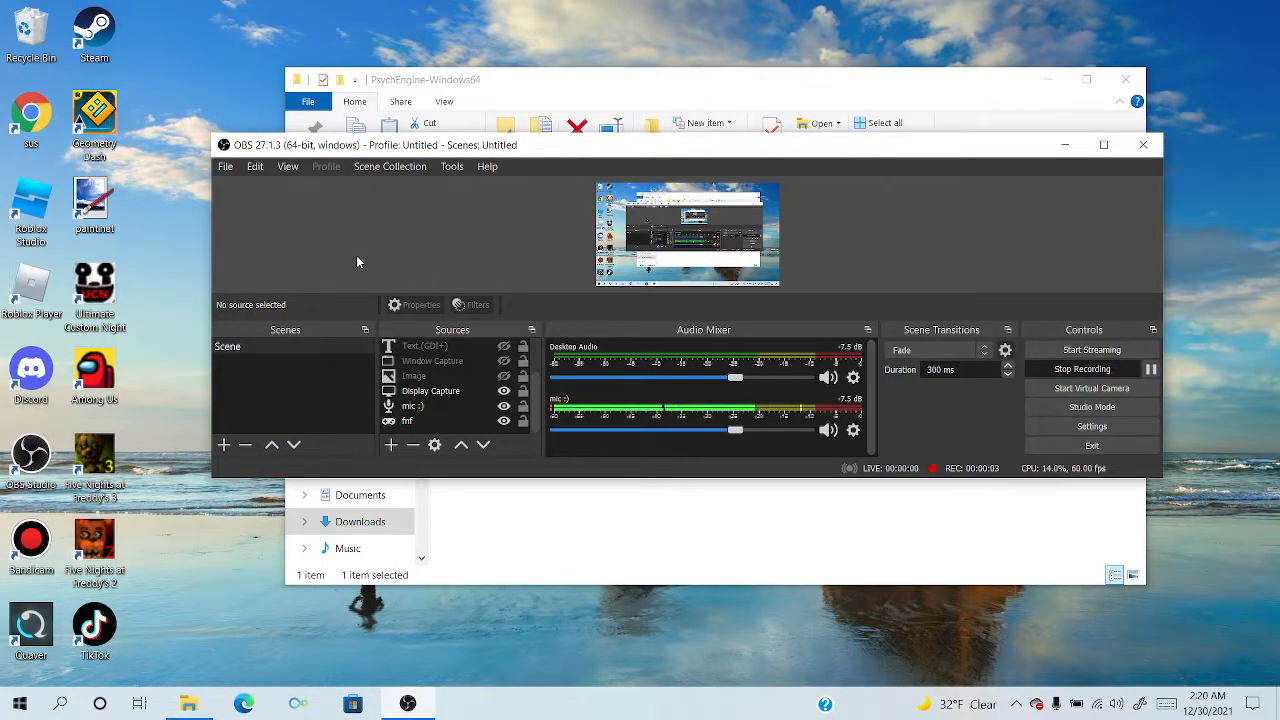
mouse_move(400, 238)
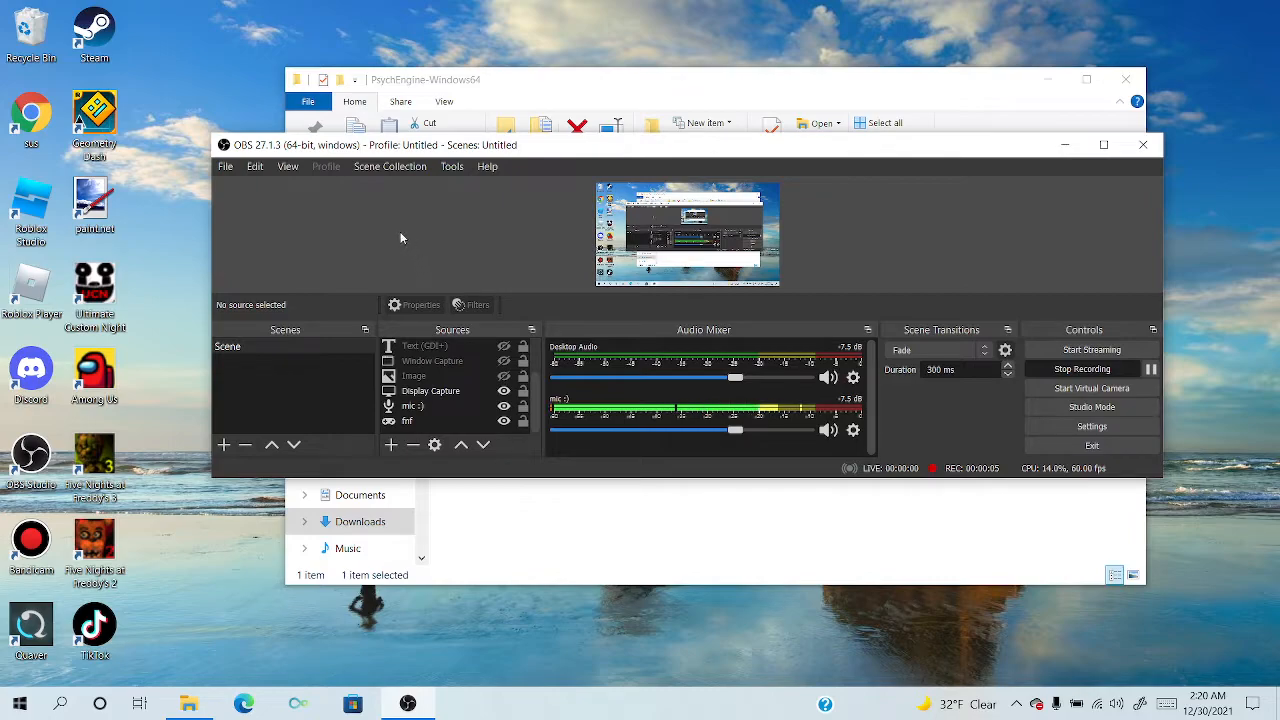
mouse_move(364, 244)
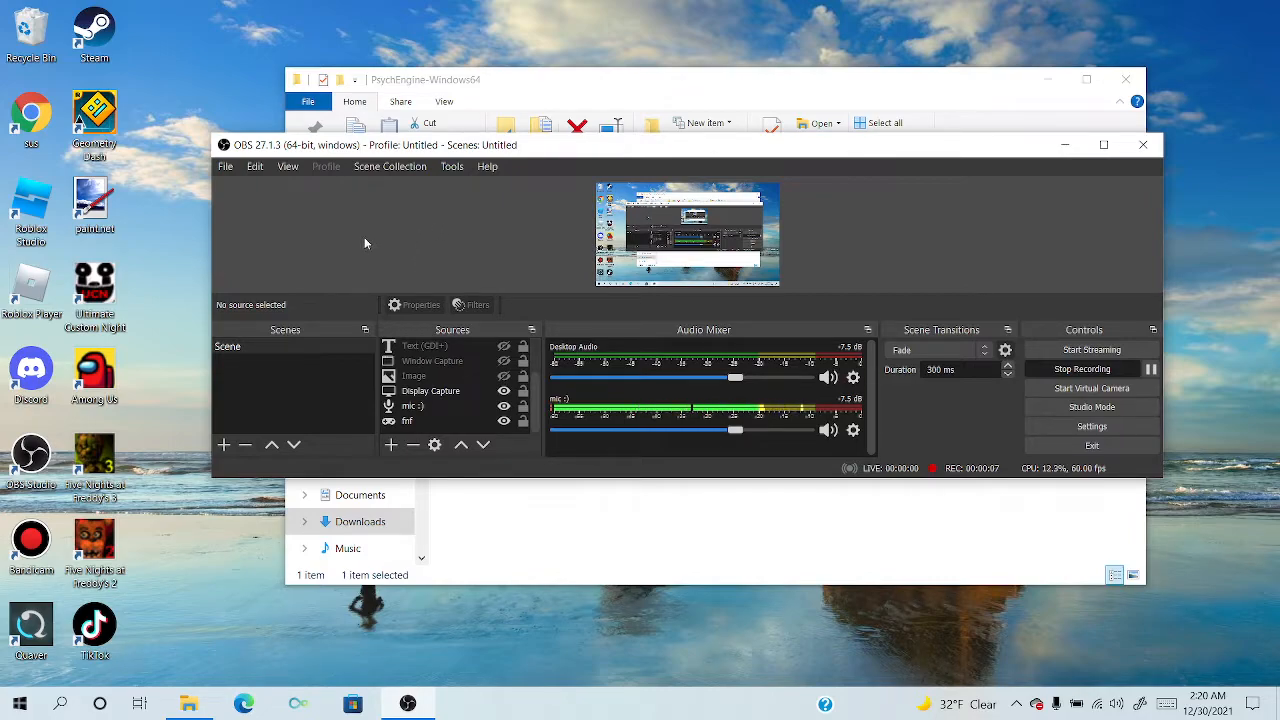
mouse_move(408, 244)
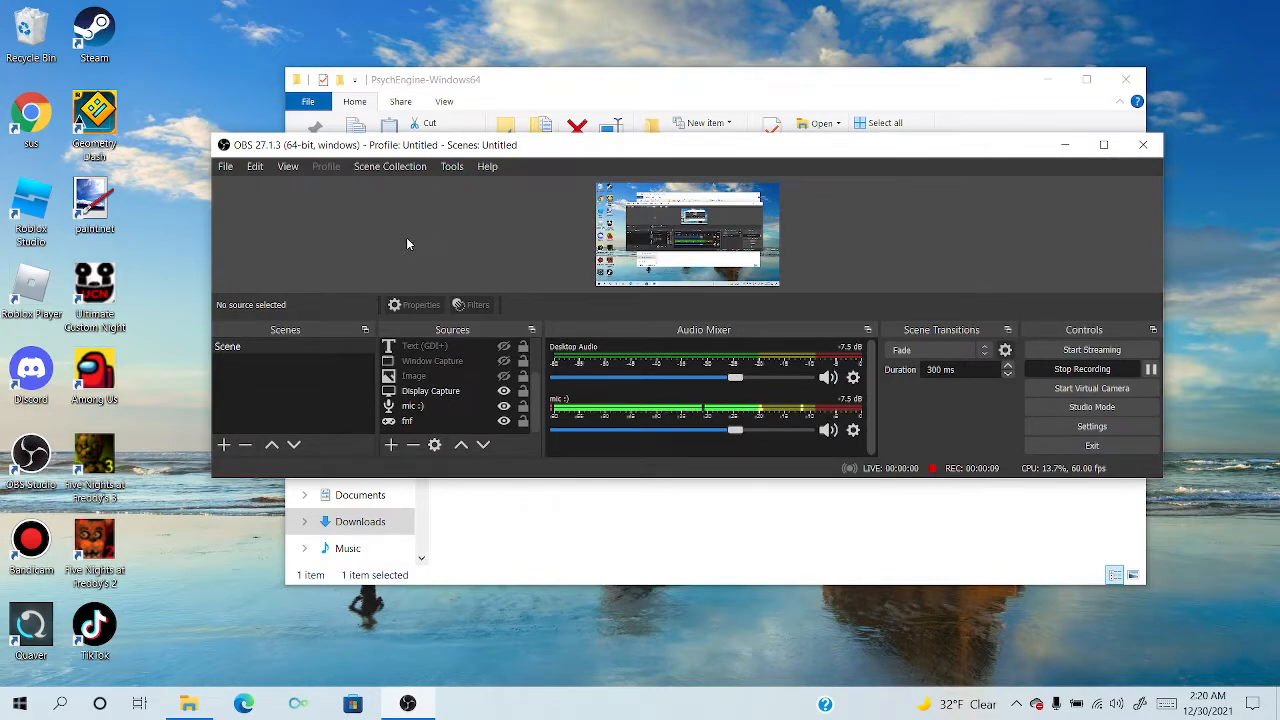
mouse_move(434, 244)
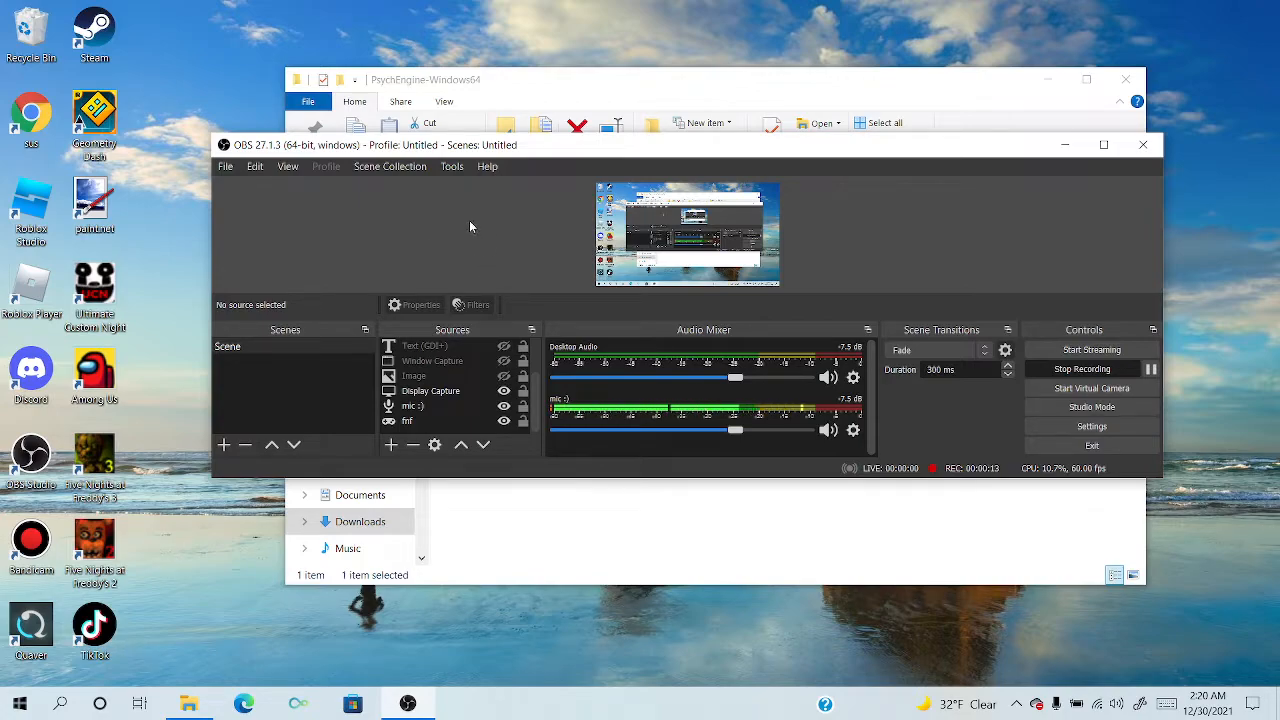
mouse_move(504, 268)
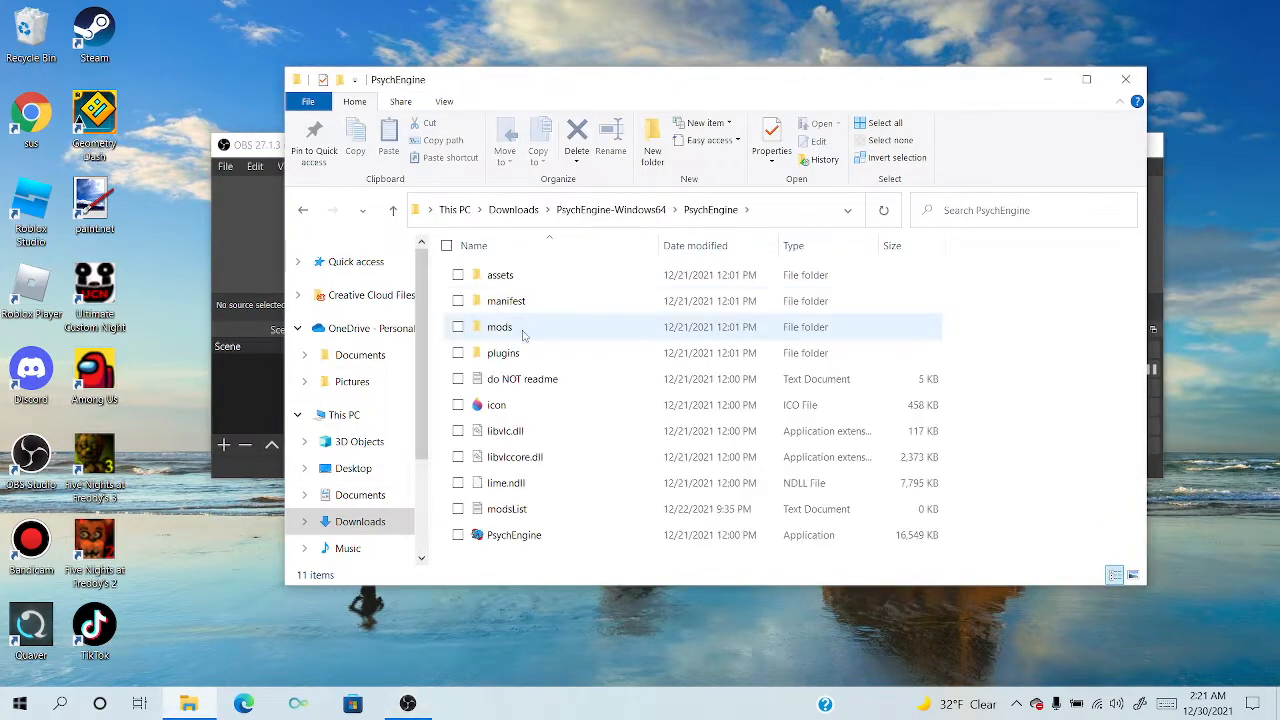
mouse_move(544, 278)
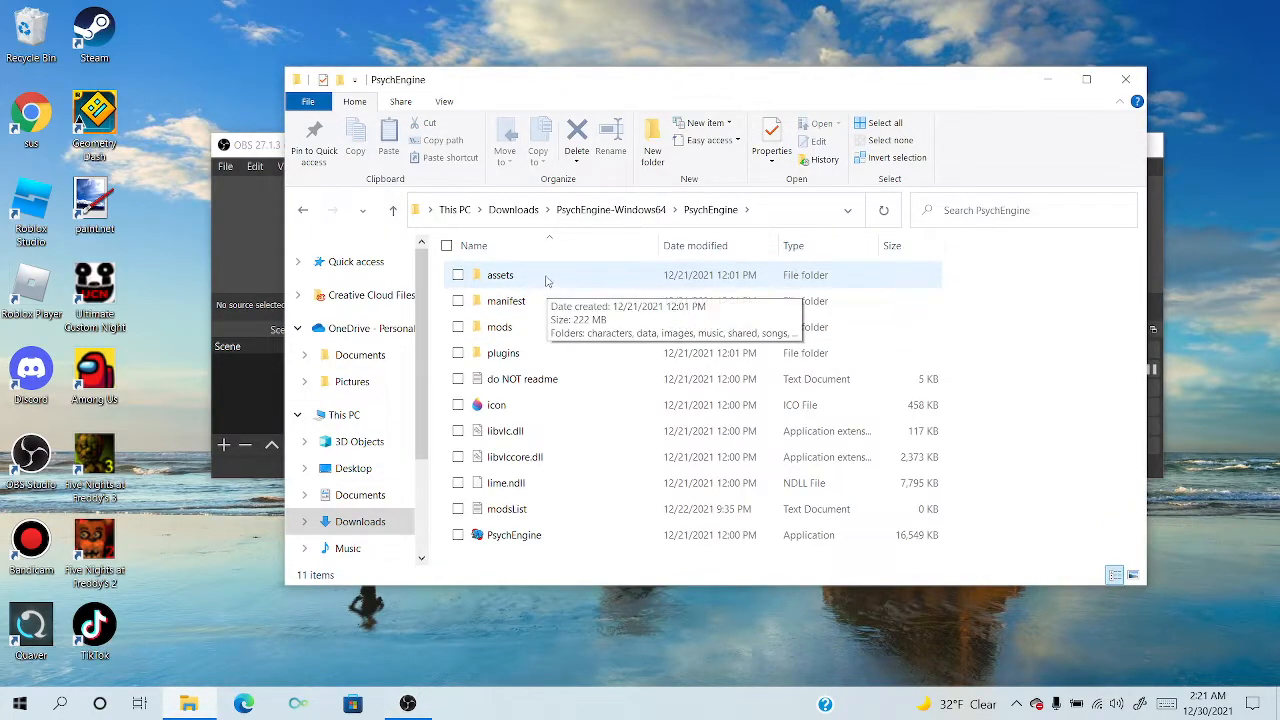
Browse into assets > data > eggnog to view its chart JSONs, then go back toward assets
double_click(500, 276)
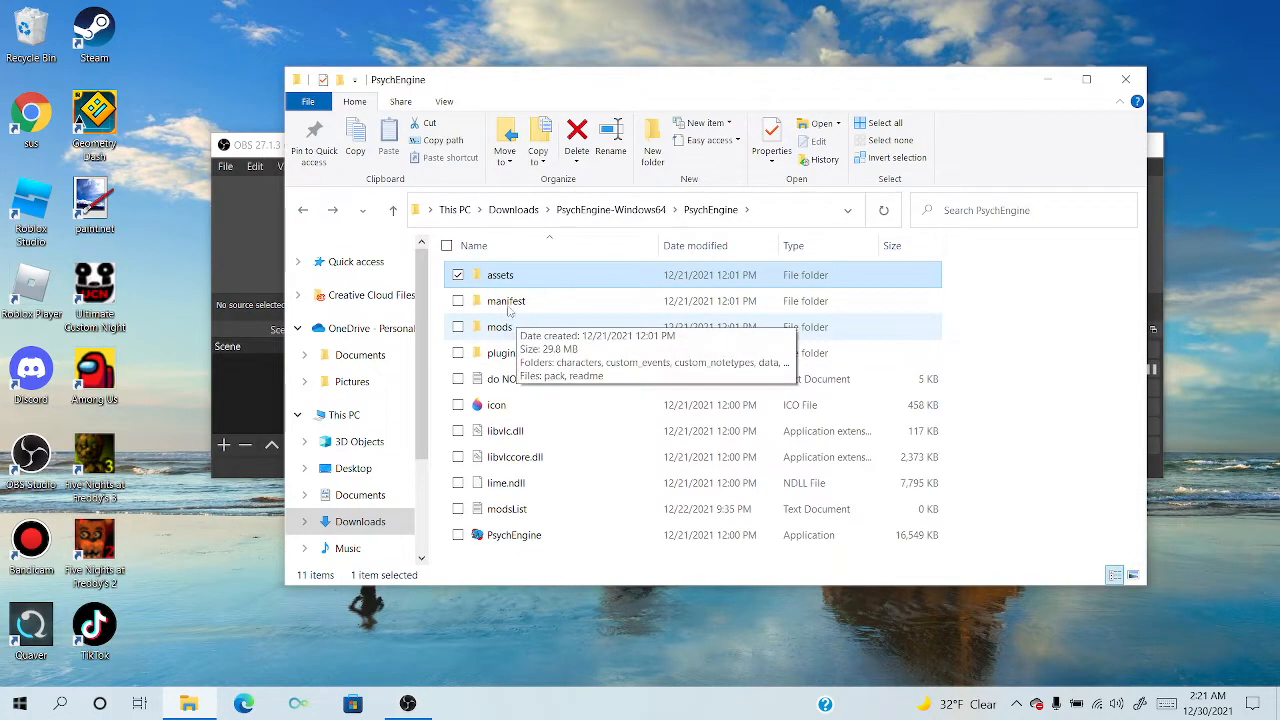
double_click(500, 274)
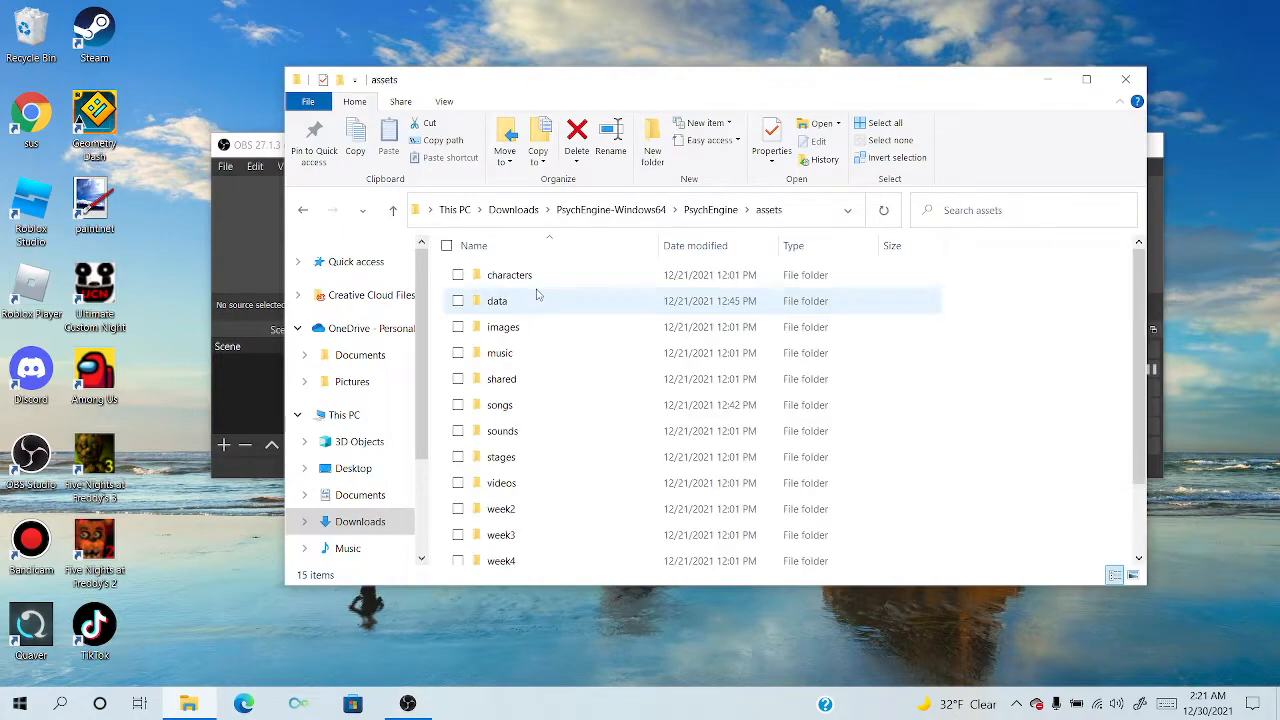
double_click(496, 300)
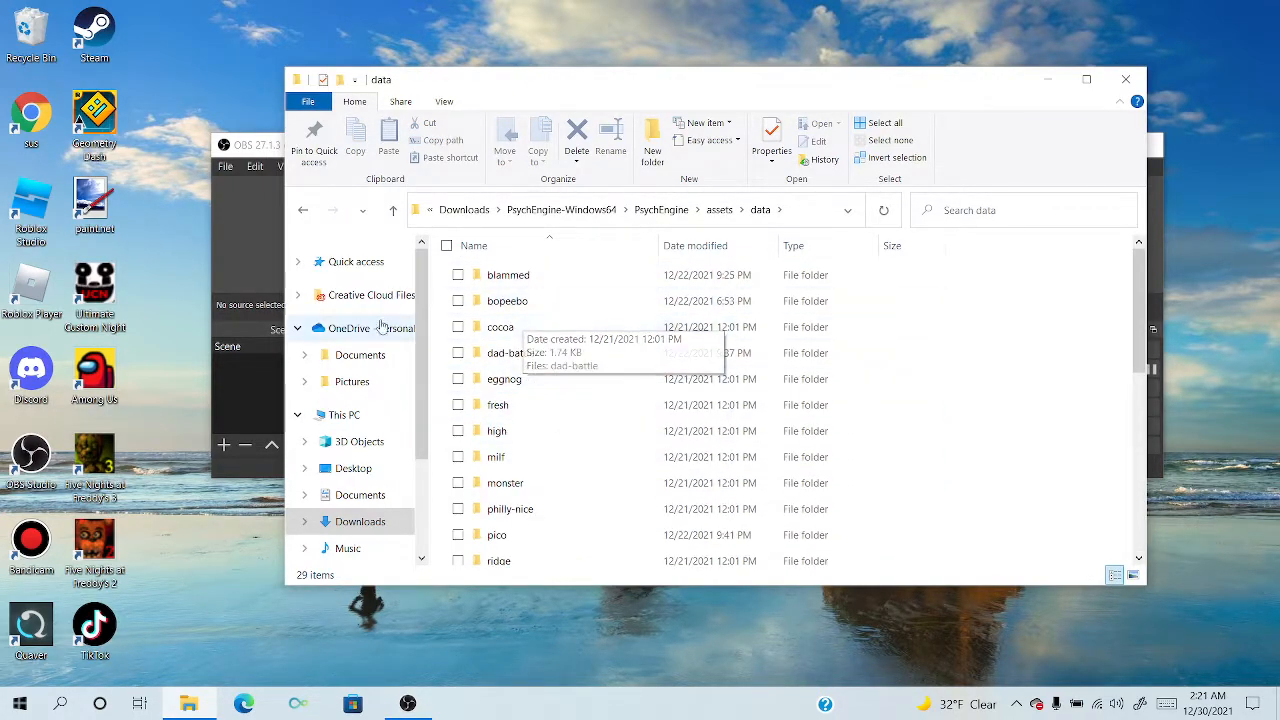
mouse_move(350, 510)
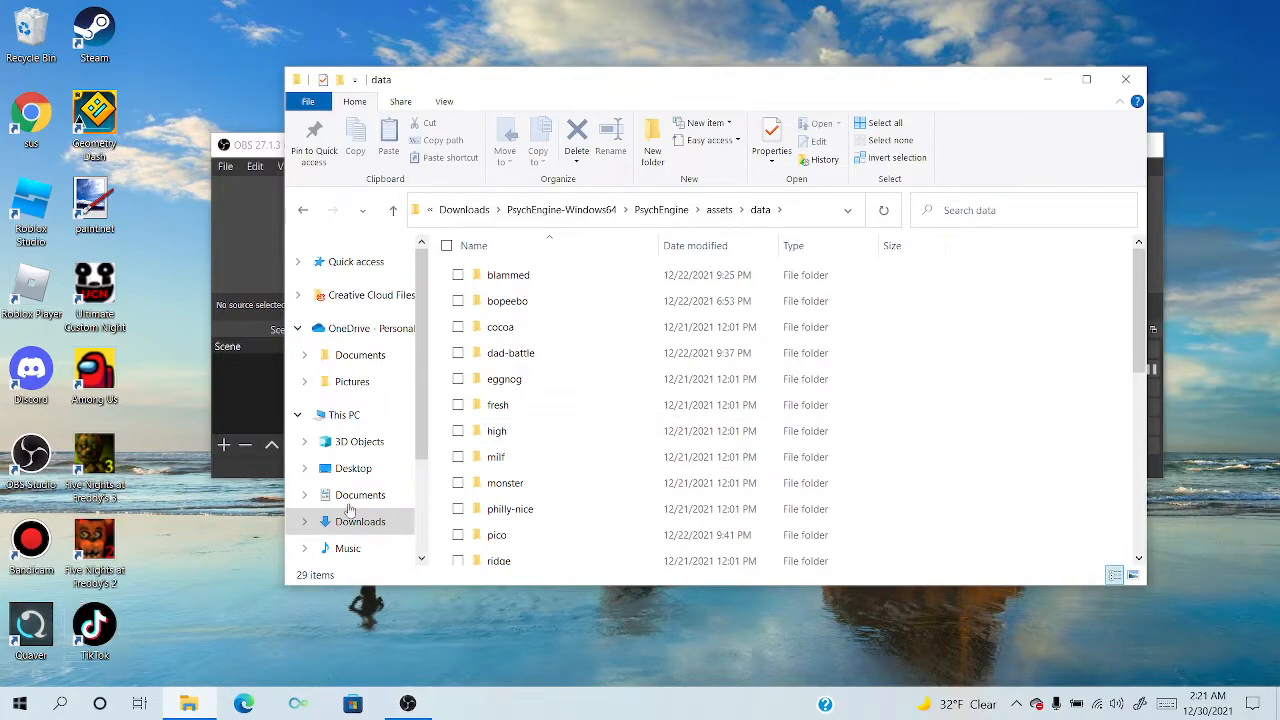
left_click(504, 378)
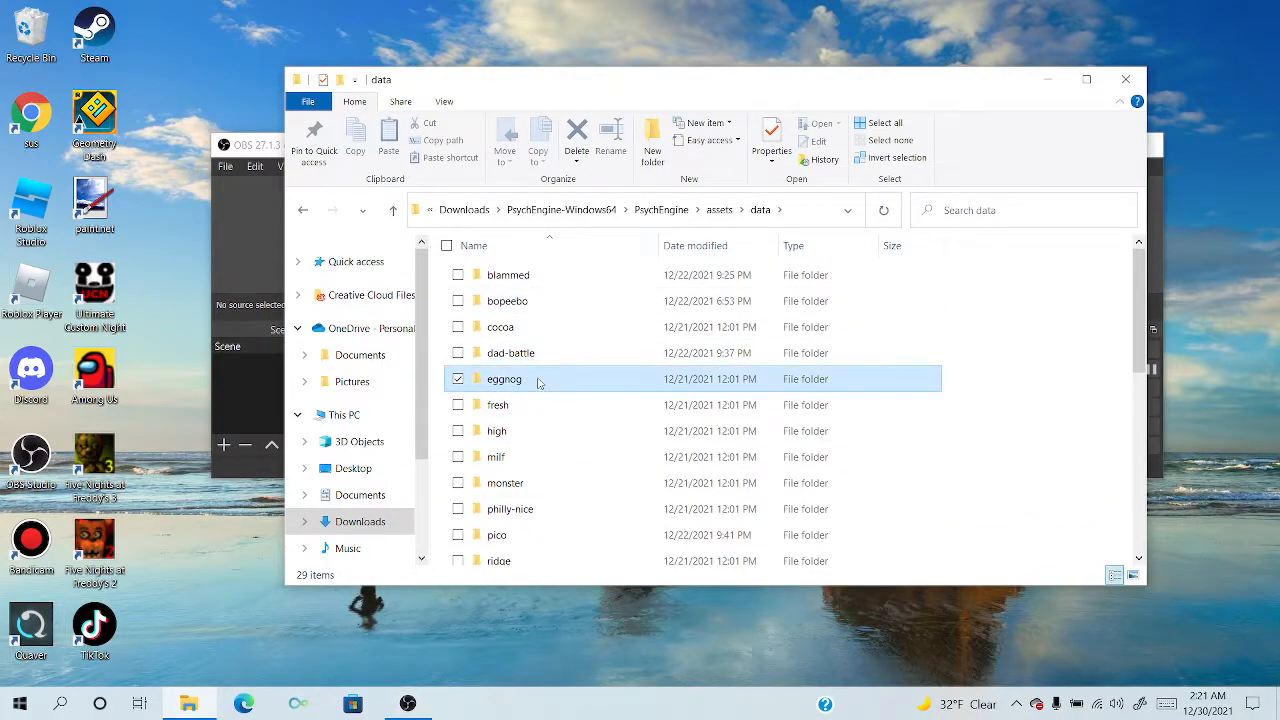
double_click(504, 378)
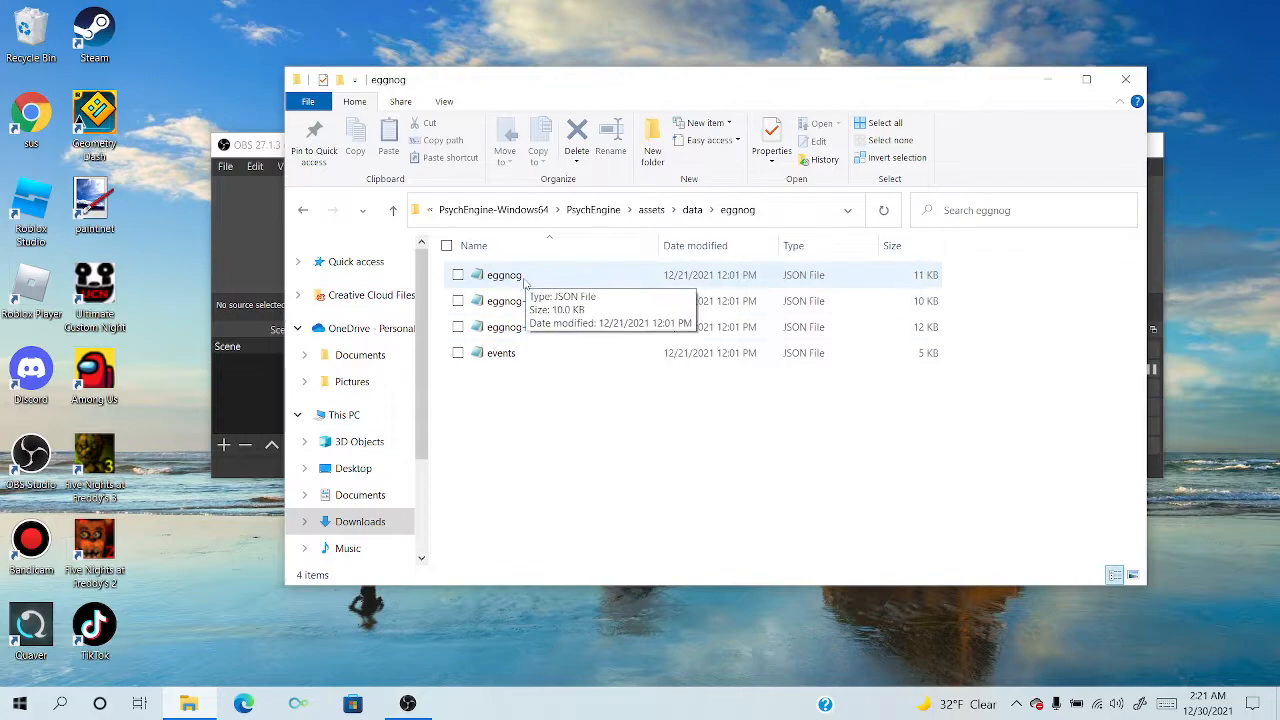
left_click(304, 210)
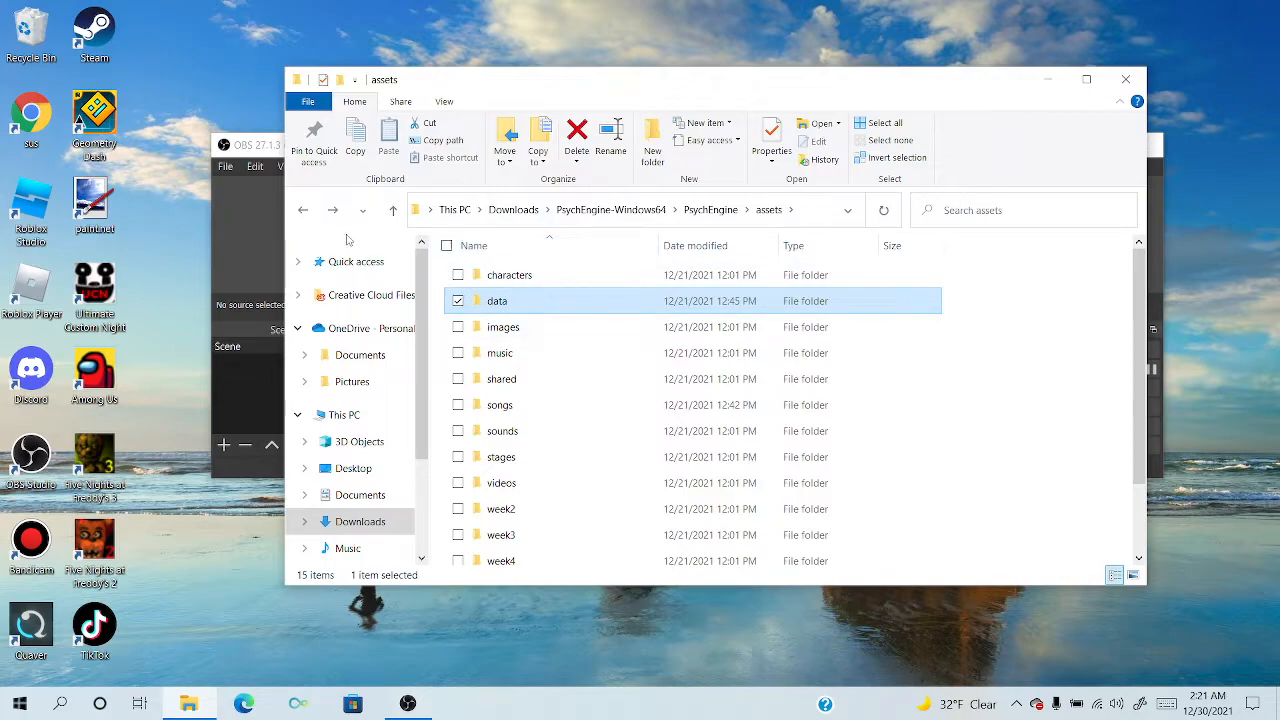
Browse into mods > data of the other PsychEngine_EK copy and view its readme
left_click(392, 210)
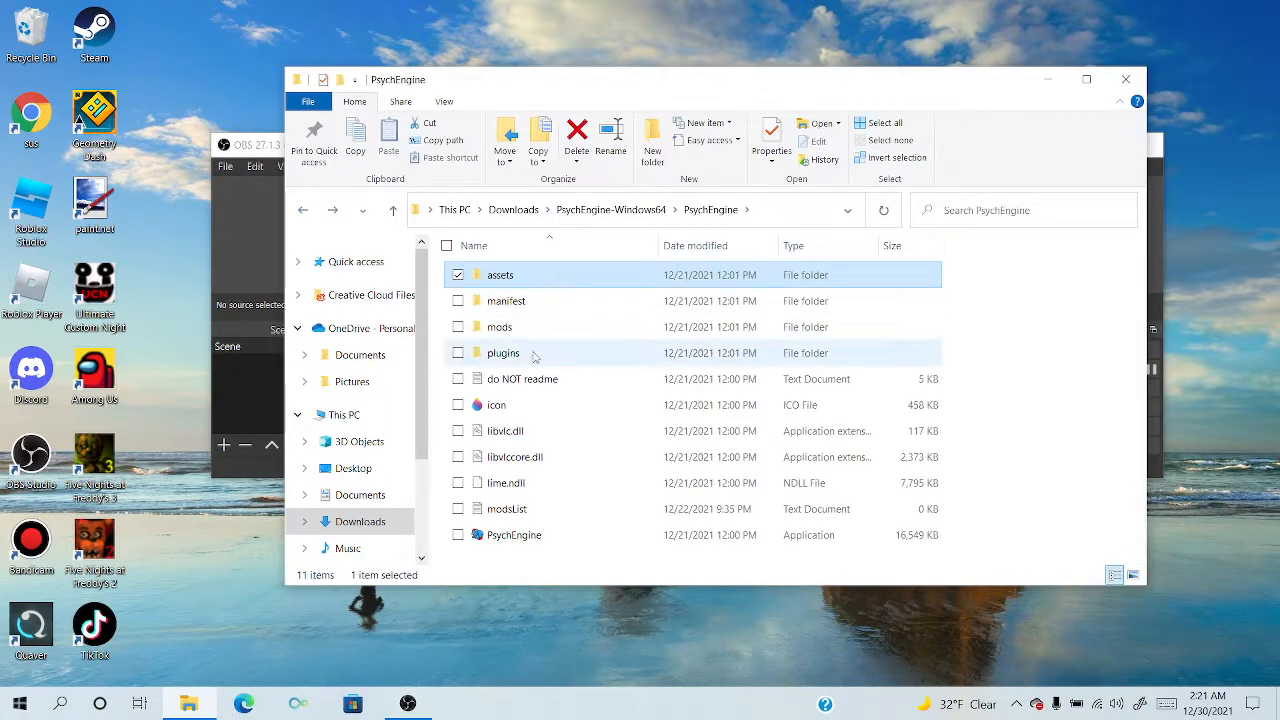
double_click(500, 328)
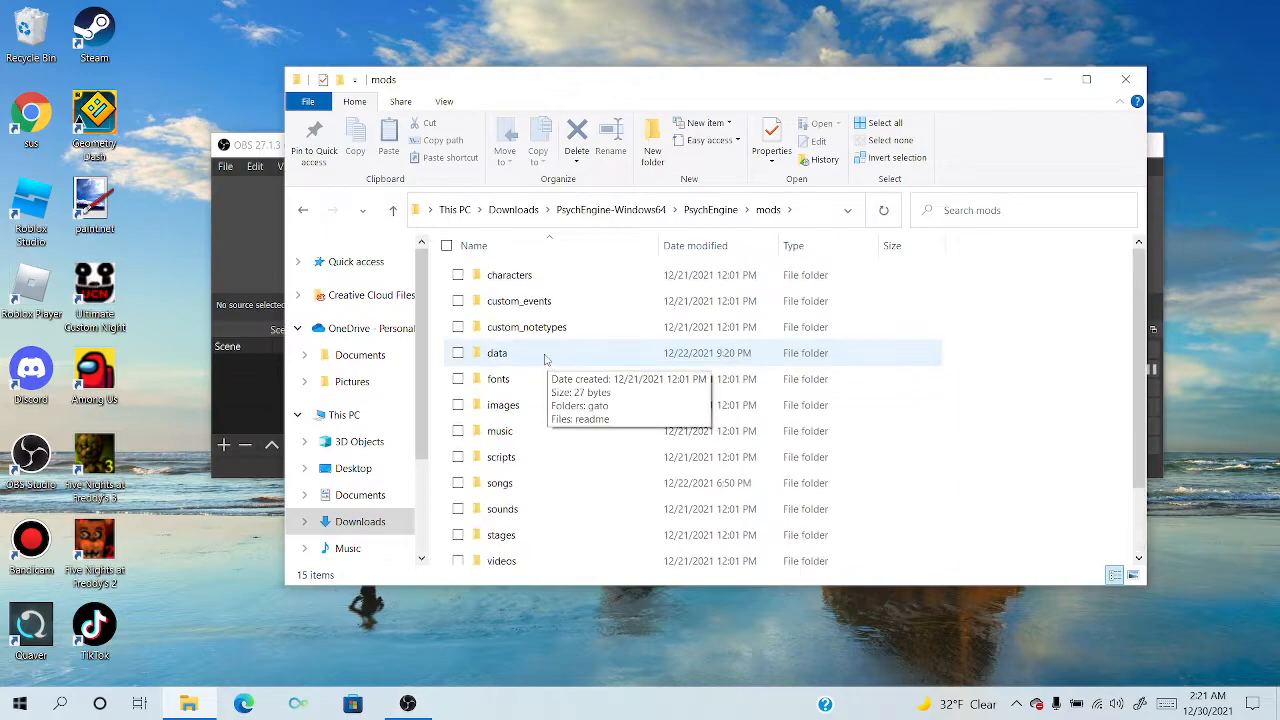
double_click(496, 352)
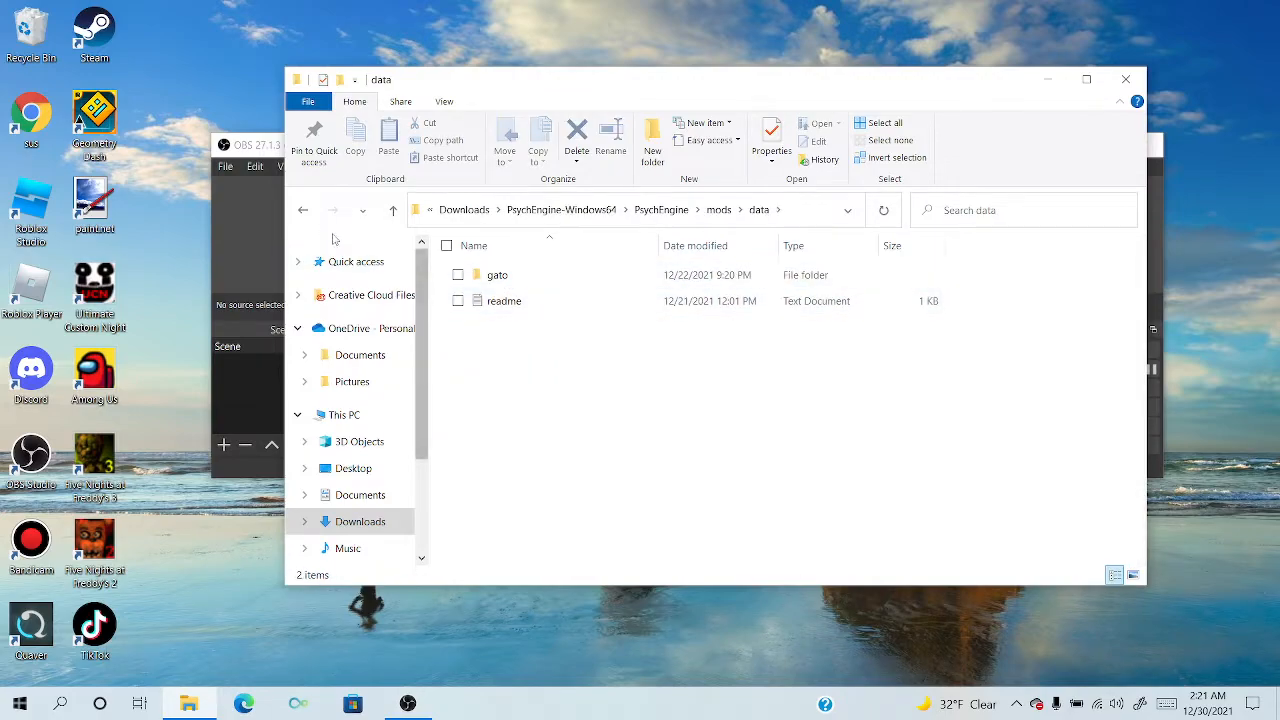
left_click(392, 210)
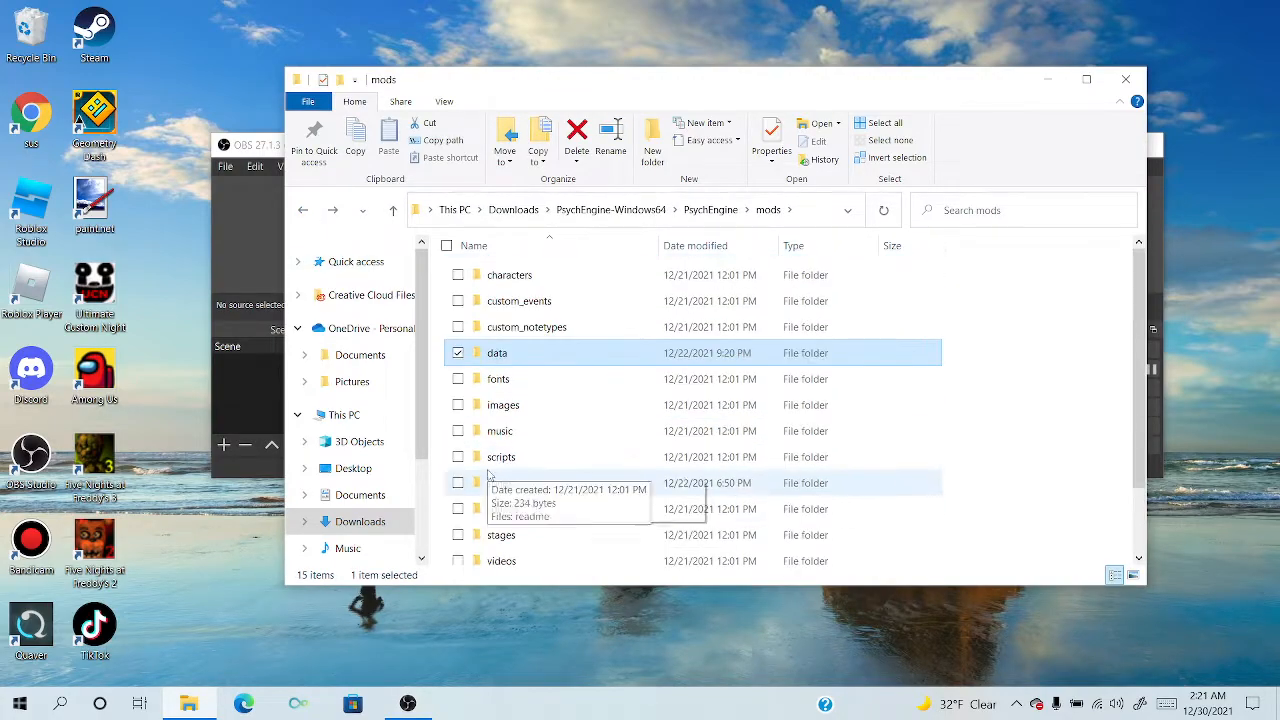
double_click(496, 352)
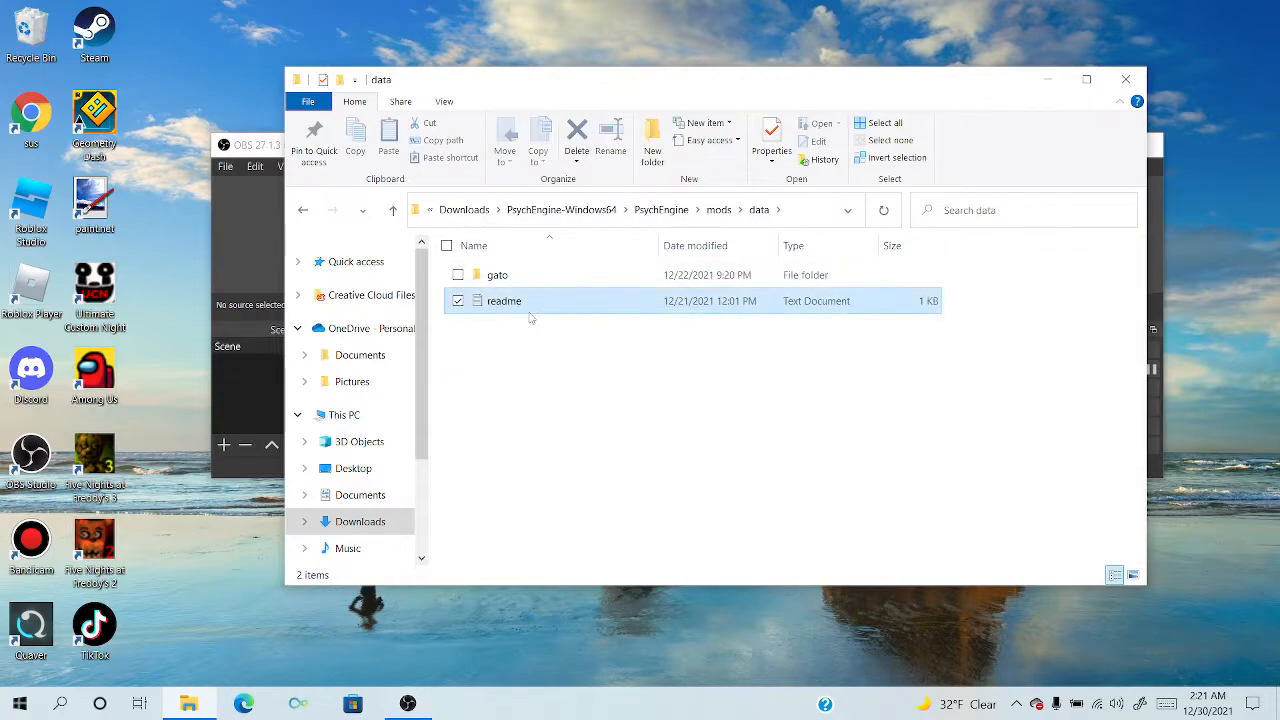
double_click(504, 300)
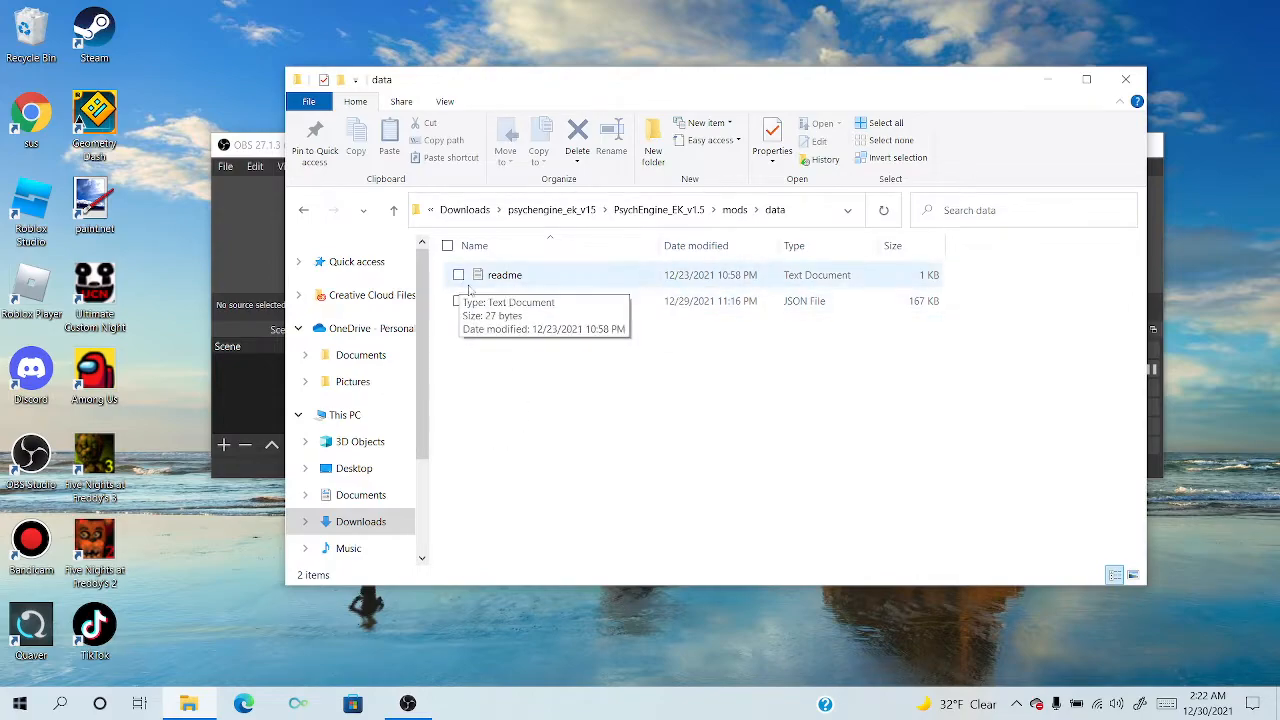
mouse_move(524, 300)
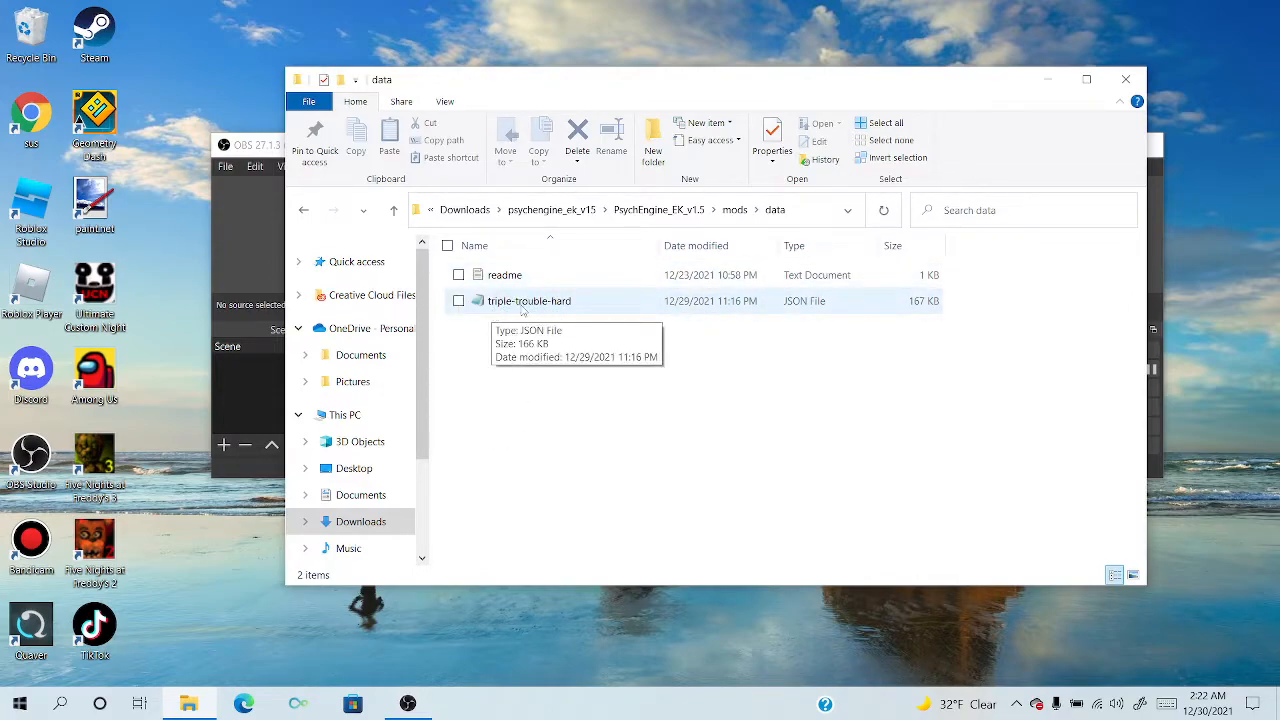
mouse_move(498, 312)
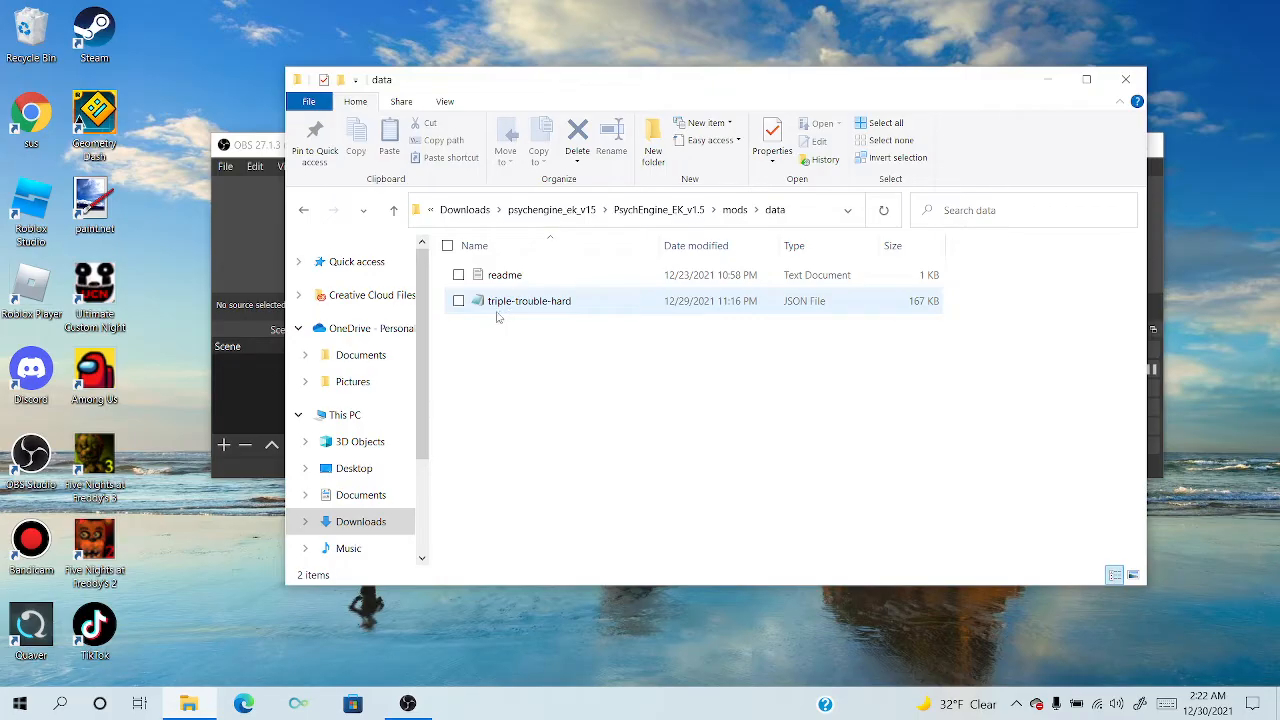
Select and inspect the triple-trouble-hard chart JSON in mods/data
left_click(528, 300)
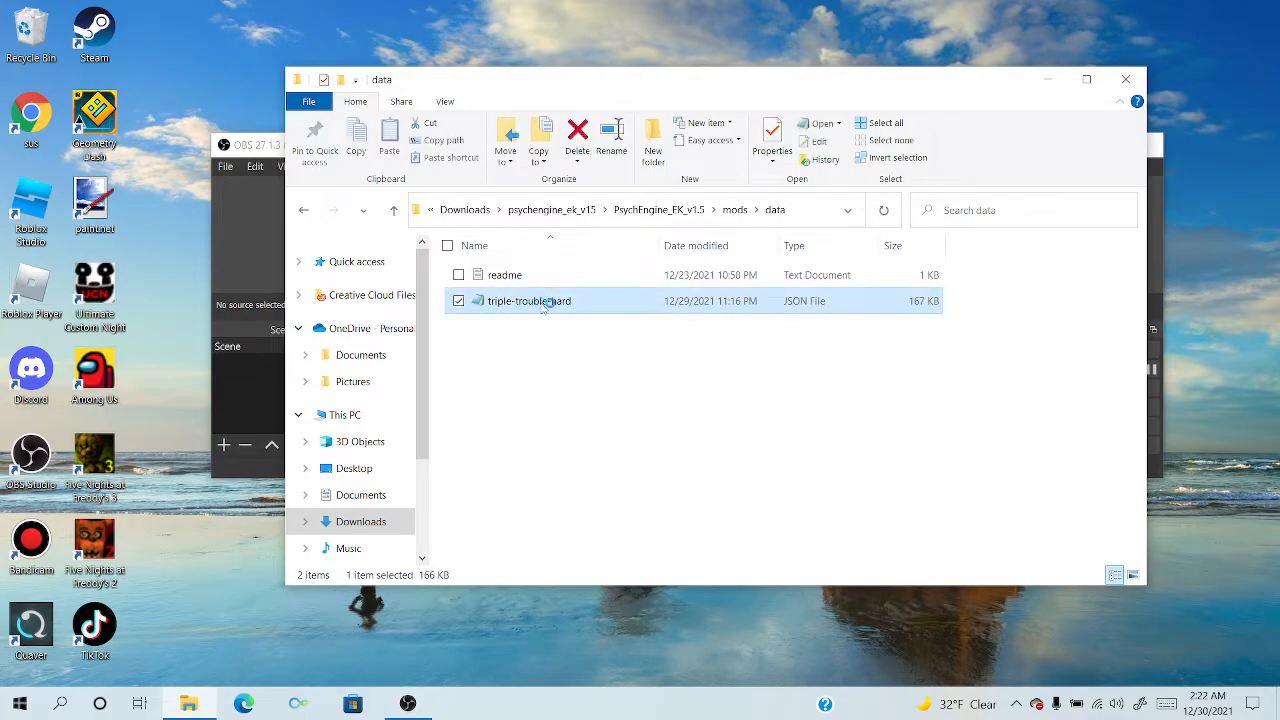
double_click(534, 300)
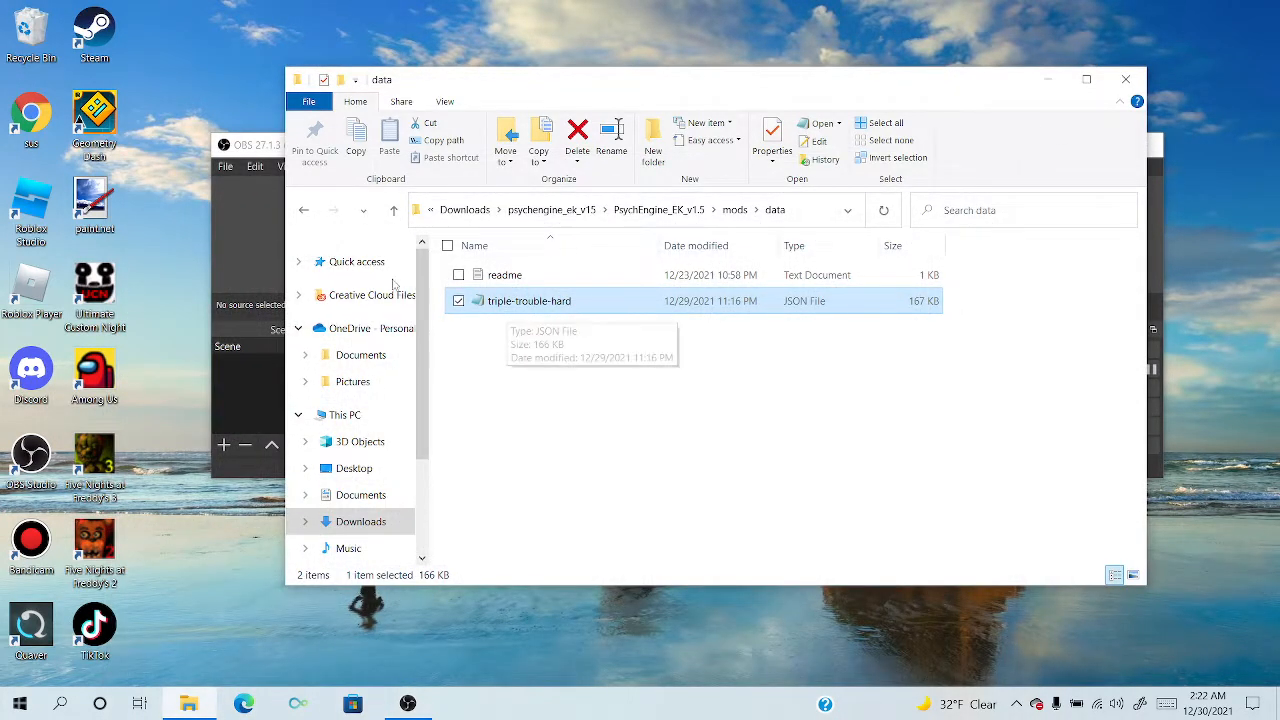
mouse_move(550, 344)
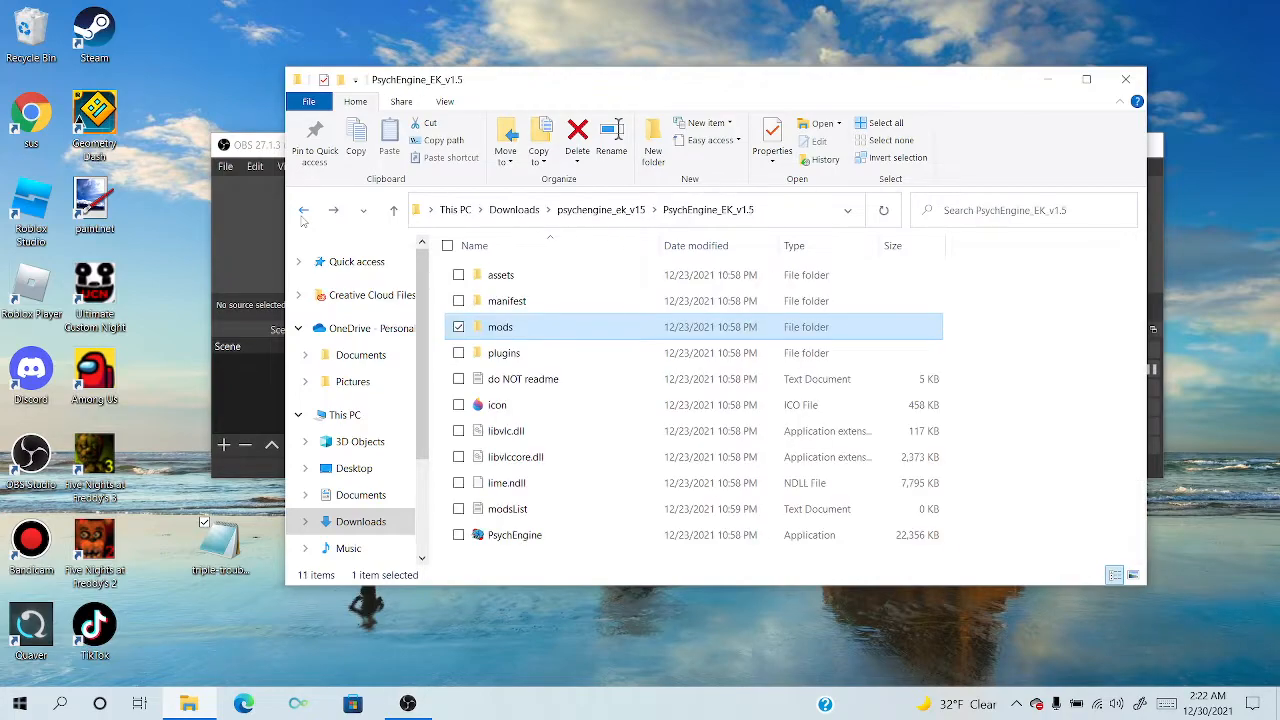
mouse_move(304, 212)
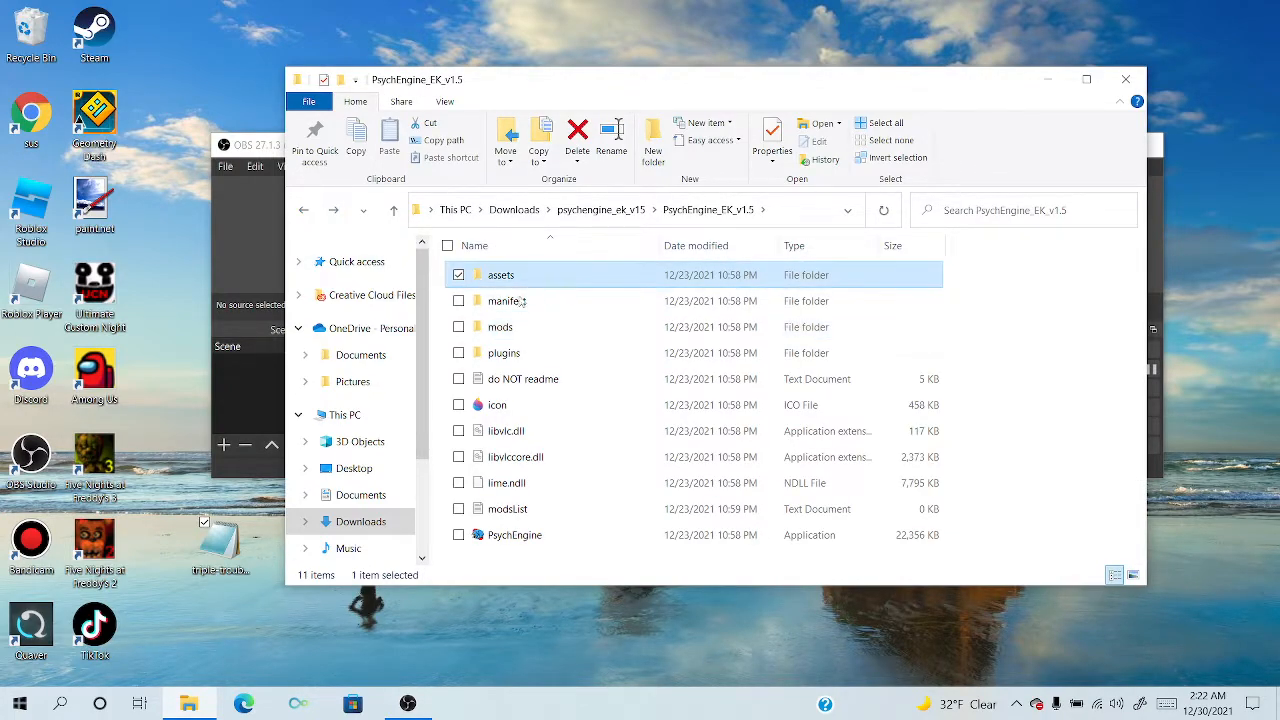
Browse into assets > data > senpai where senpai-hard is the custom 167 KB chart
double_click(500, 274)
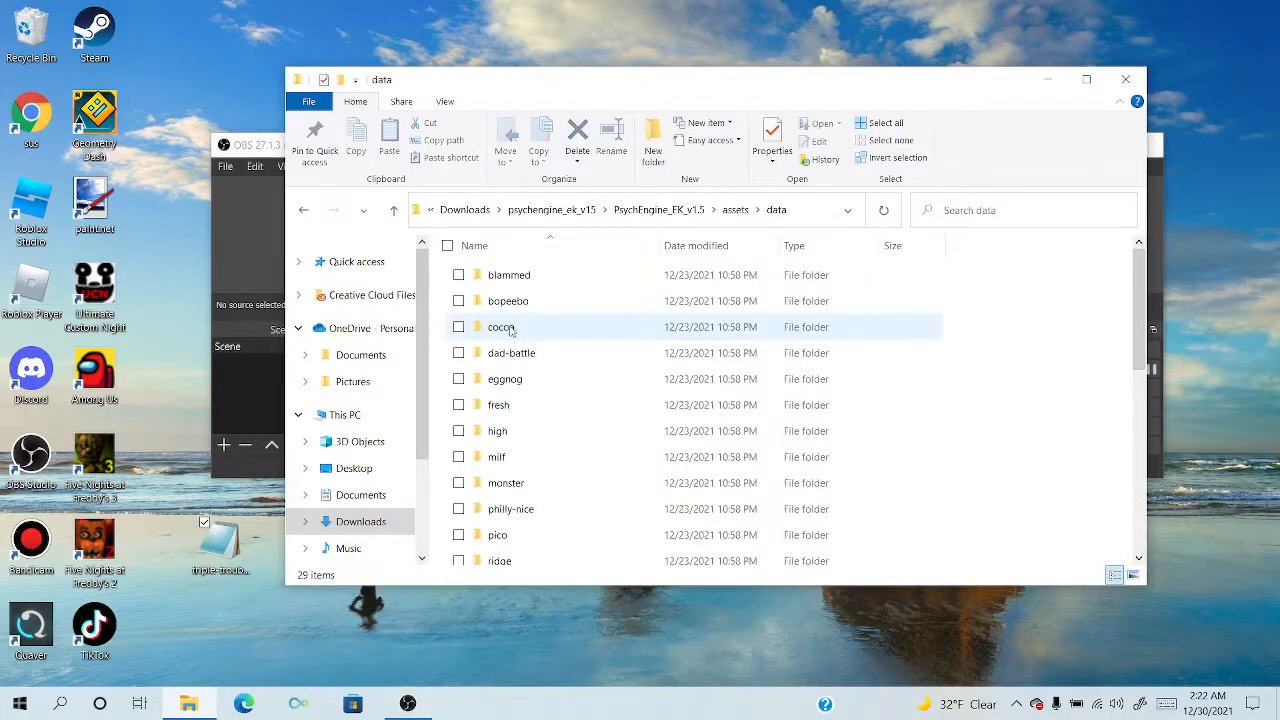
scroll("down", 3)
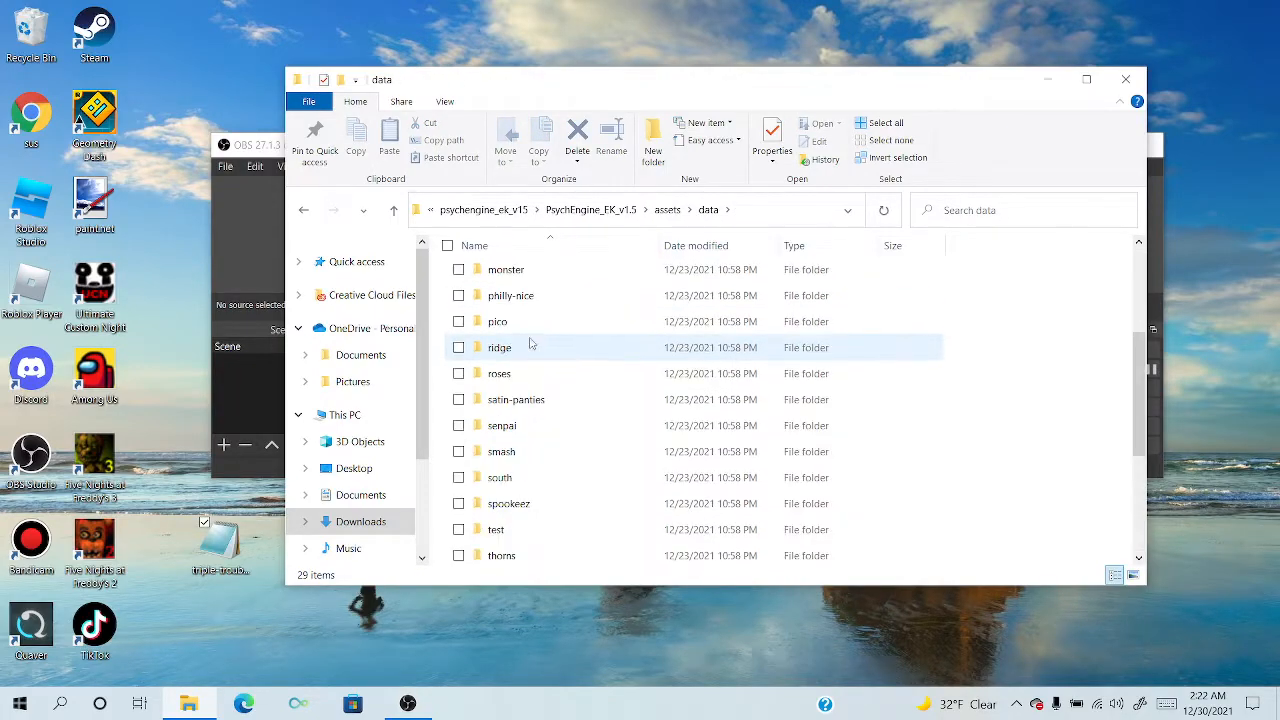
double_click(502, 424)
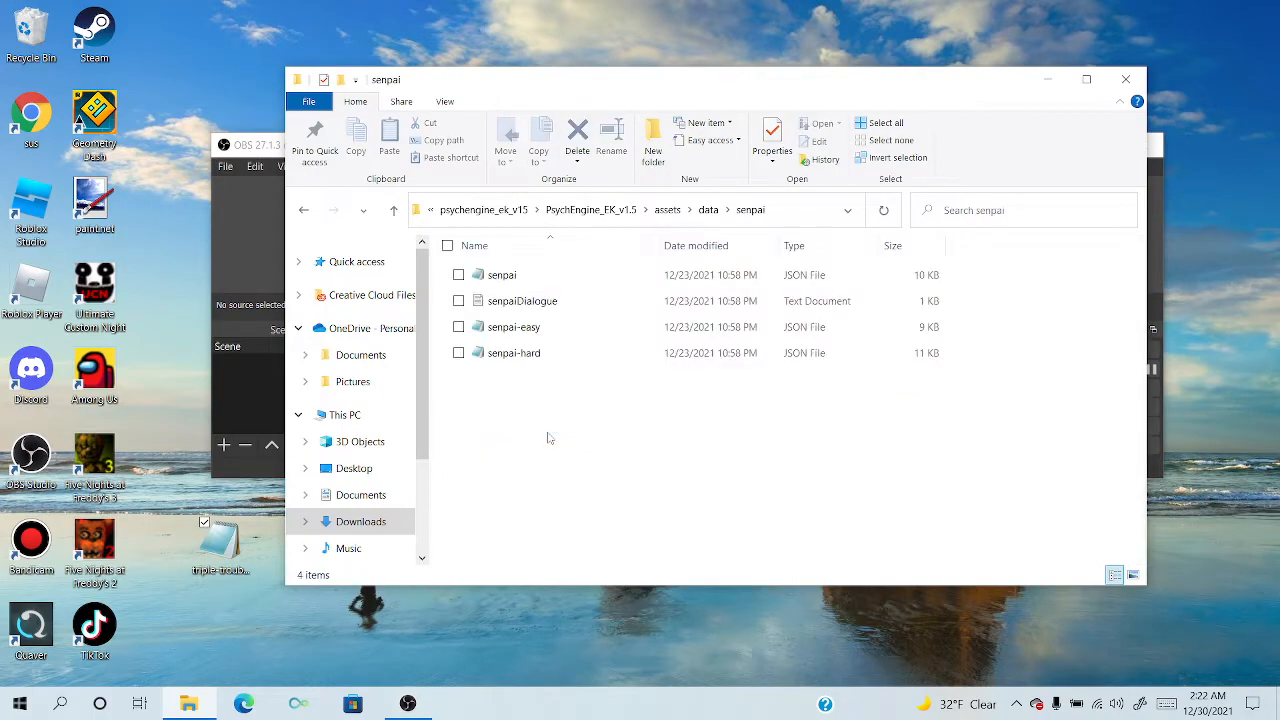
mouse_move(516, 352)
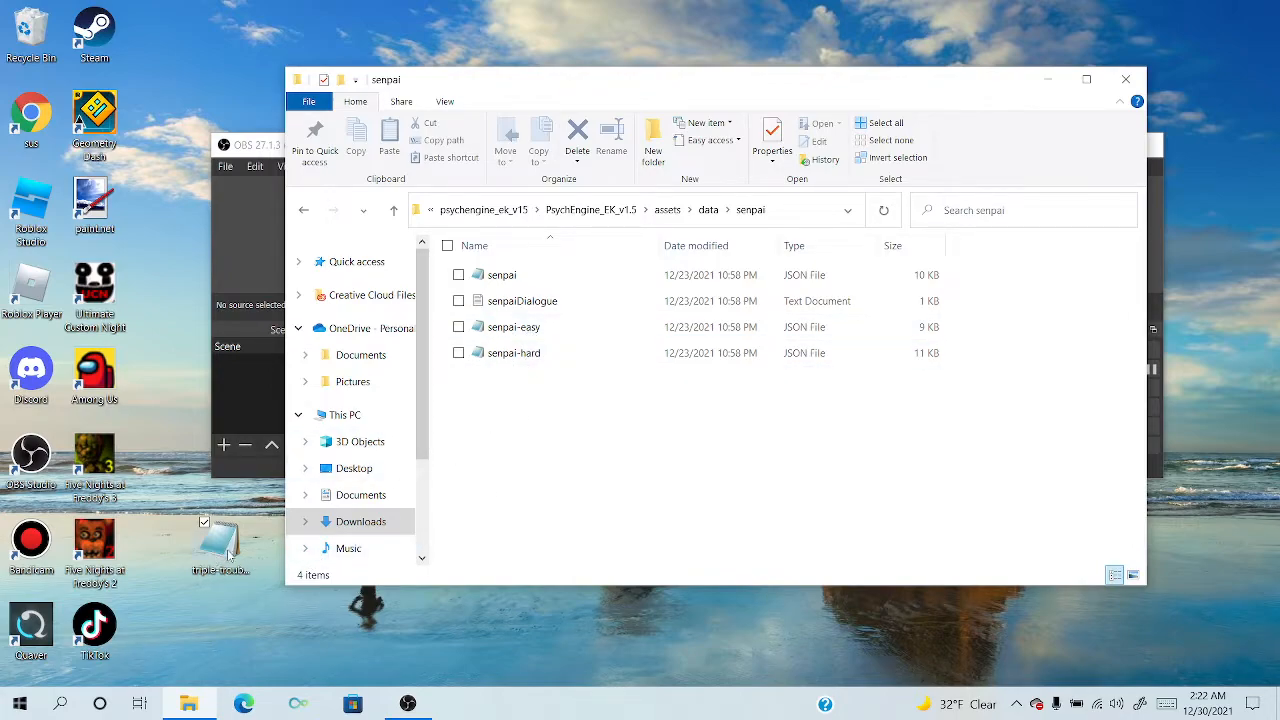
mouse_move(436, 418)
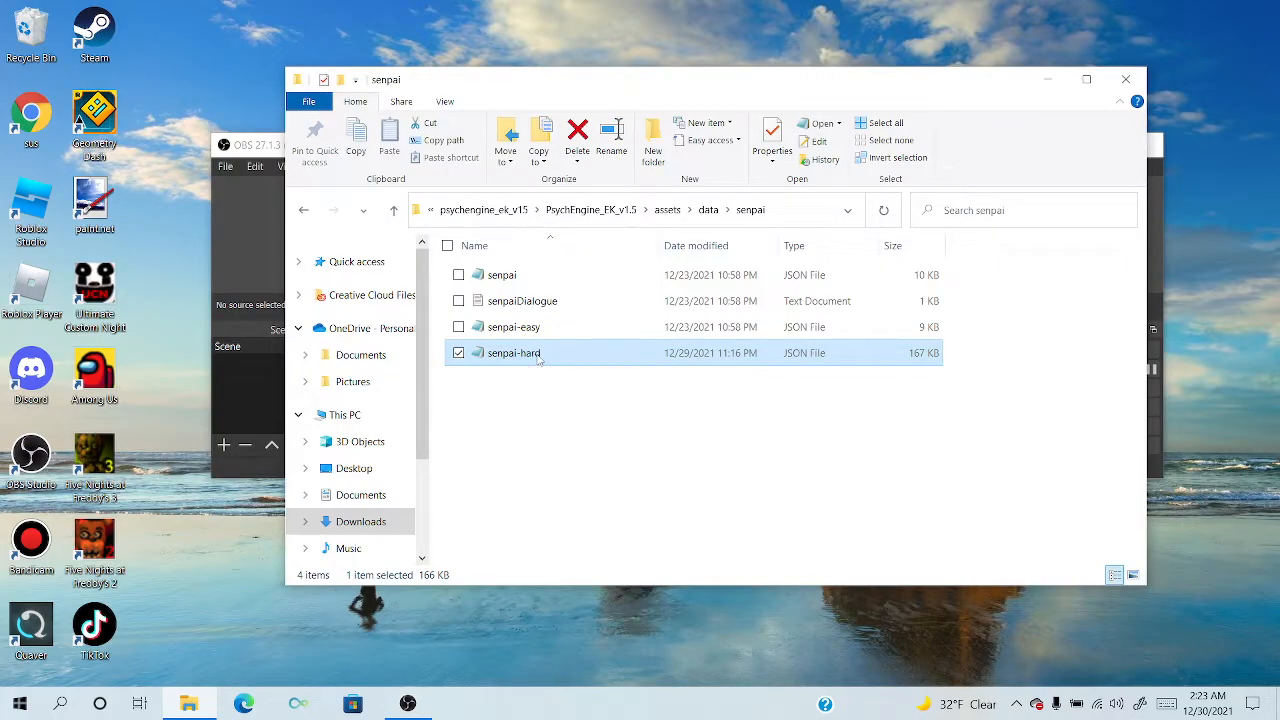
double_click(514, 352)
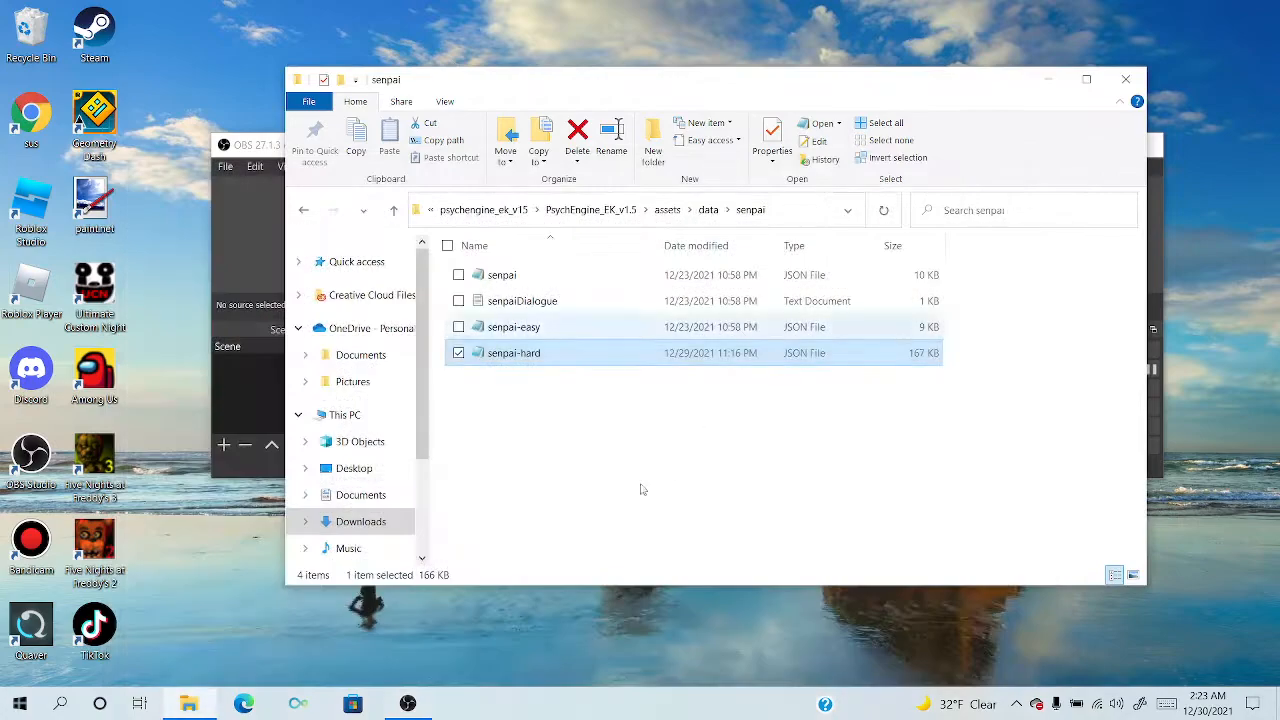
Return to the assets listing and bring the YouTube browser window to the front
left_click(644, 470)
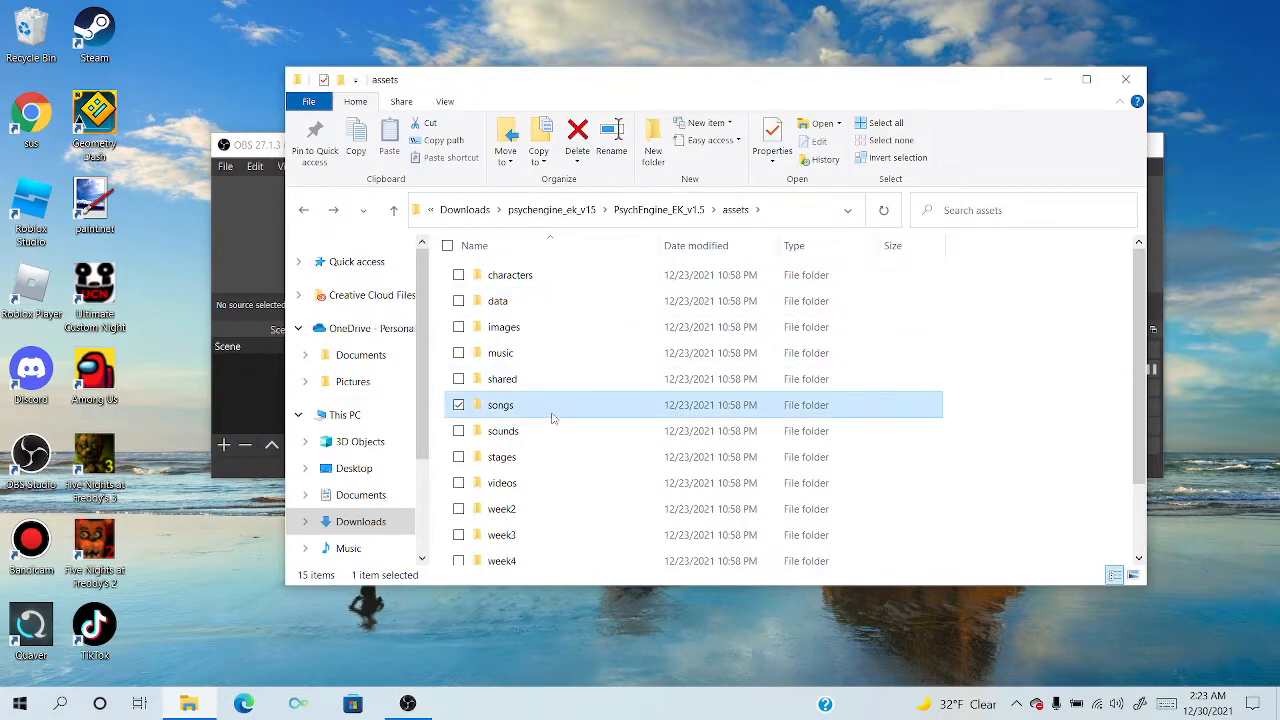
double_click(500, 404)
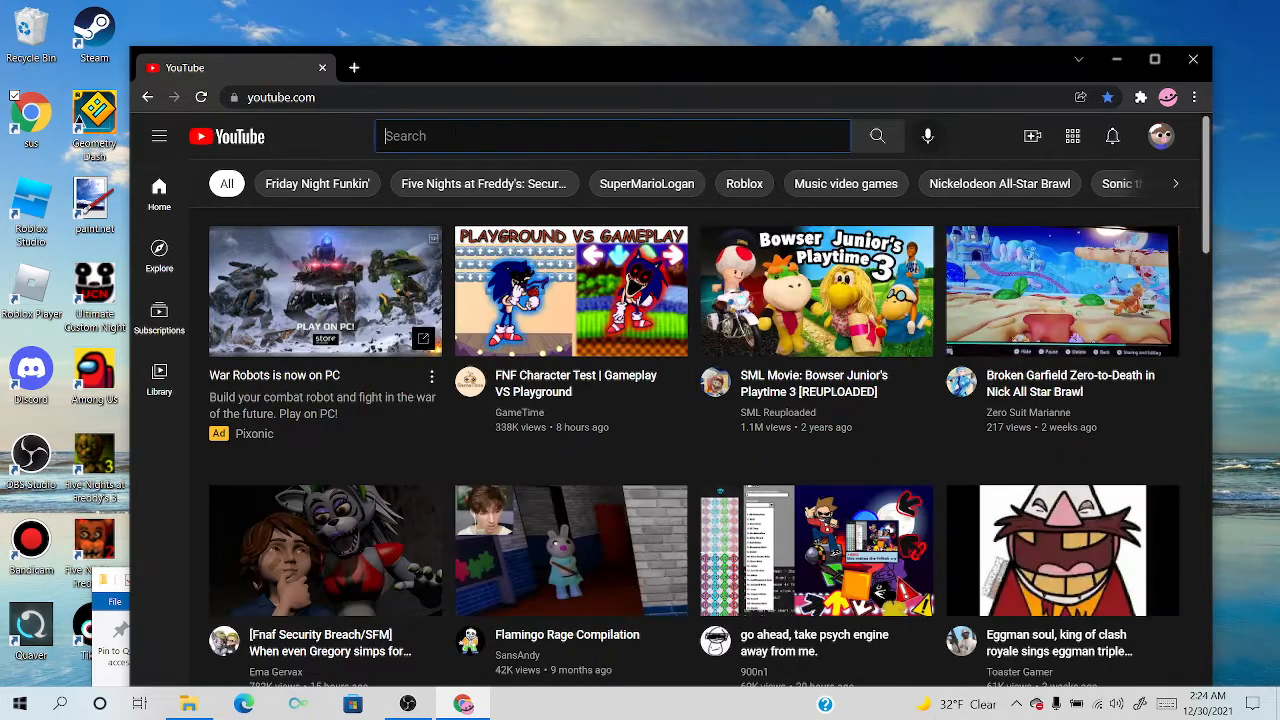
Show the YouTube search history, then switch back to File Explorer's assets folder
left_click(612, 136)
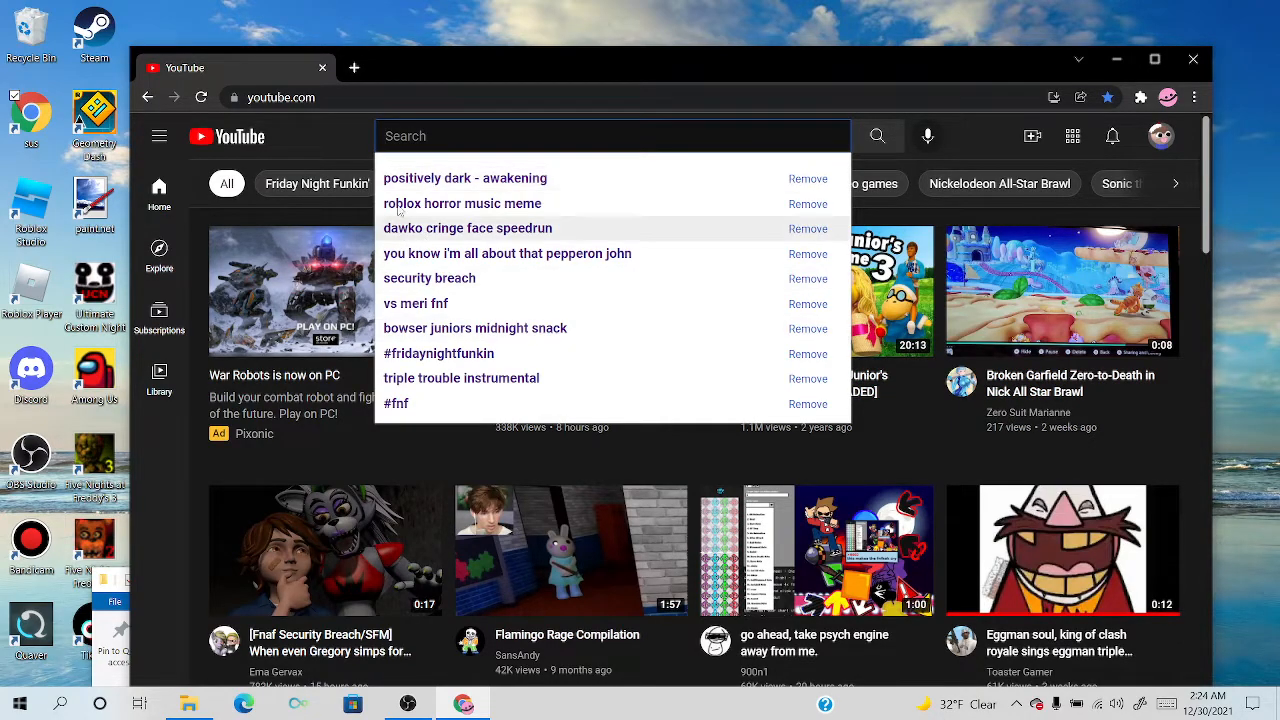
mouse_move(410, 352)
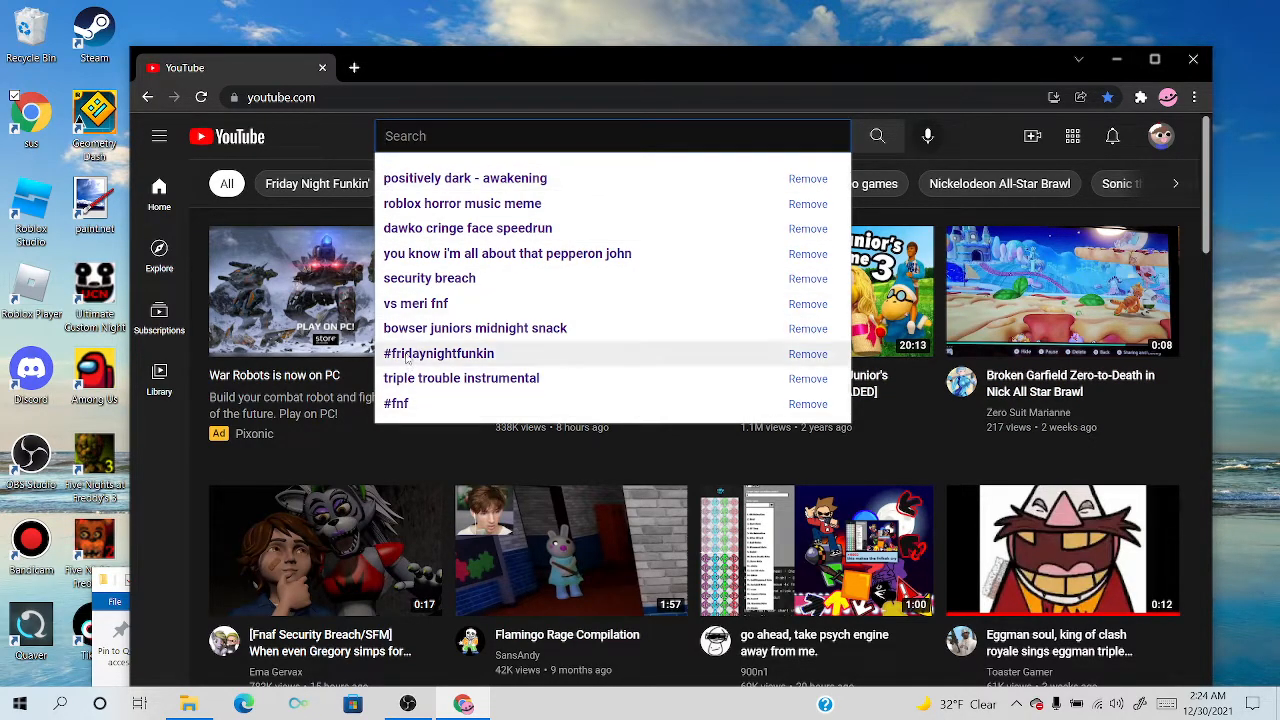
left_click(484, 60)
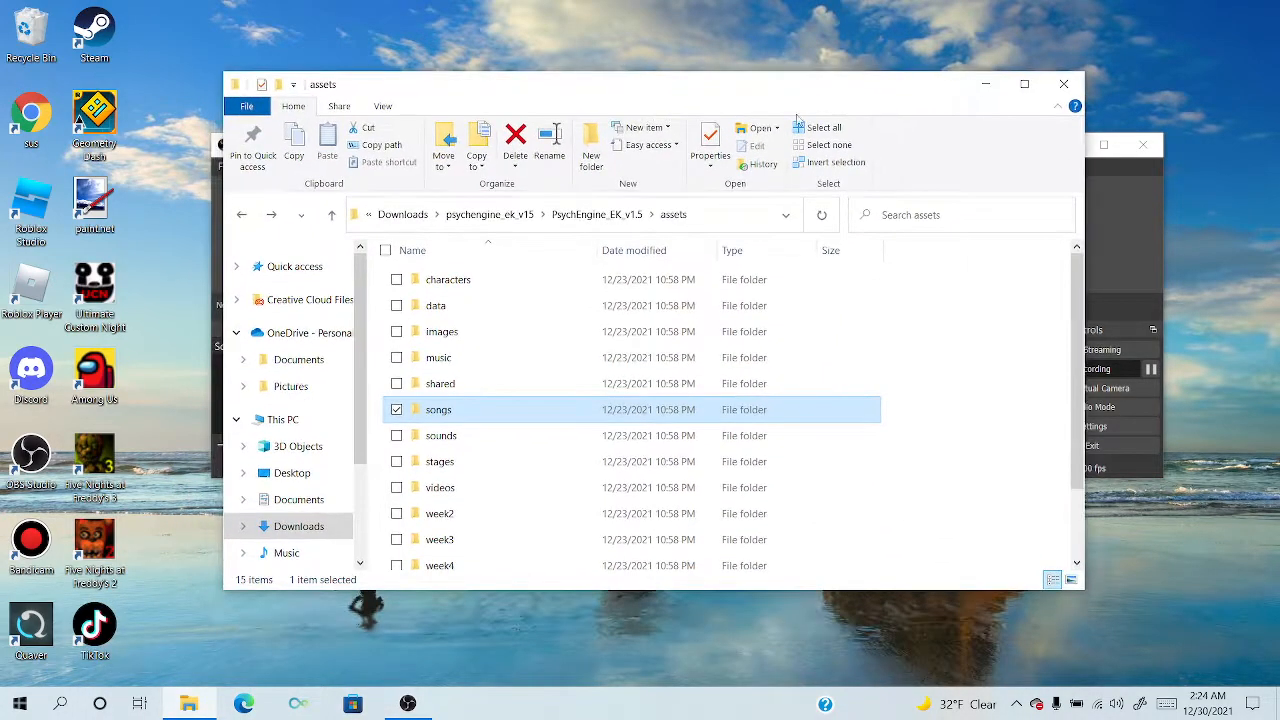
Browse into songs > senpai to see its Inst and Voices audio files
double_click(440, 408)
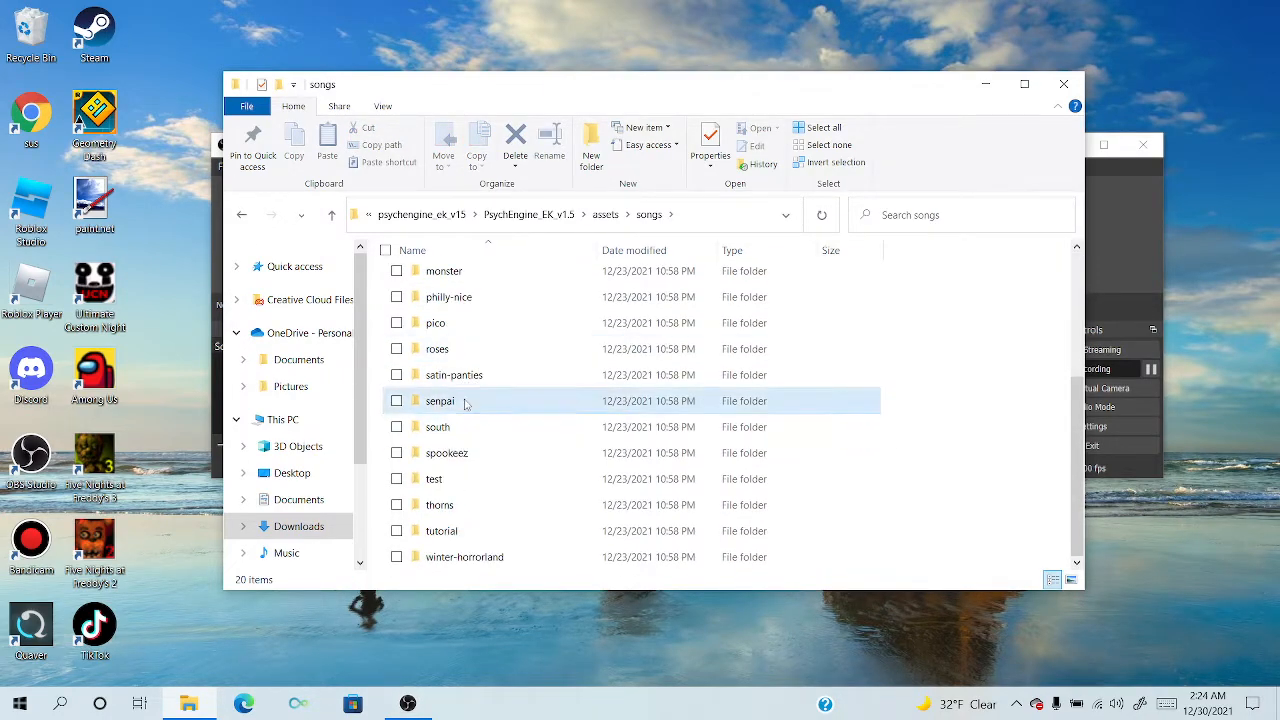
double_click(440, 400)
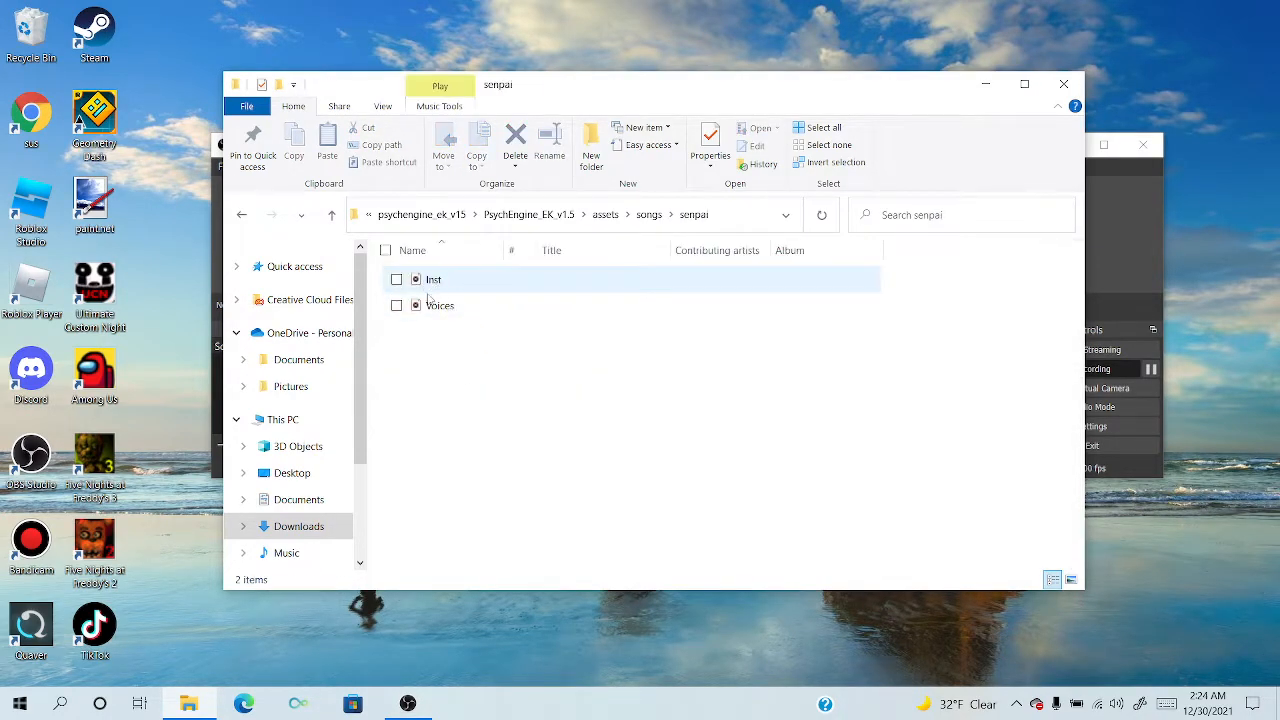
mouse_move(432, 280)
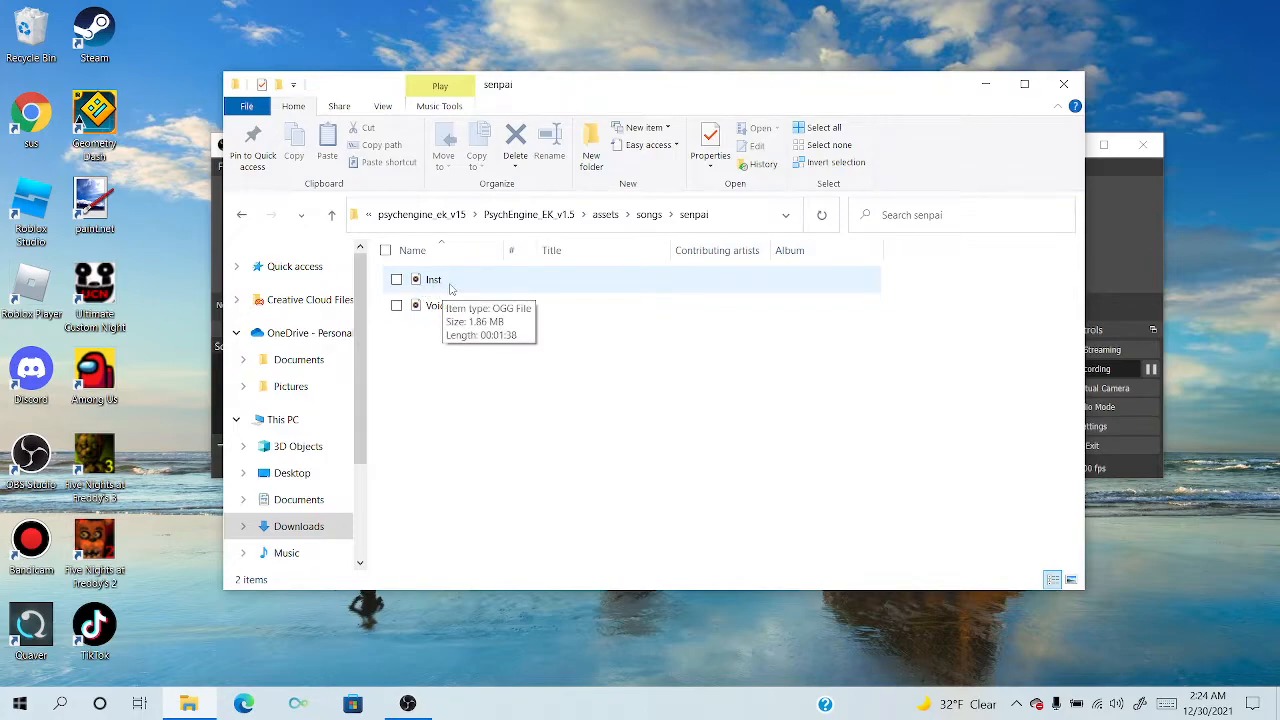
mouse_move(510, 280)
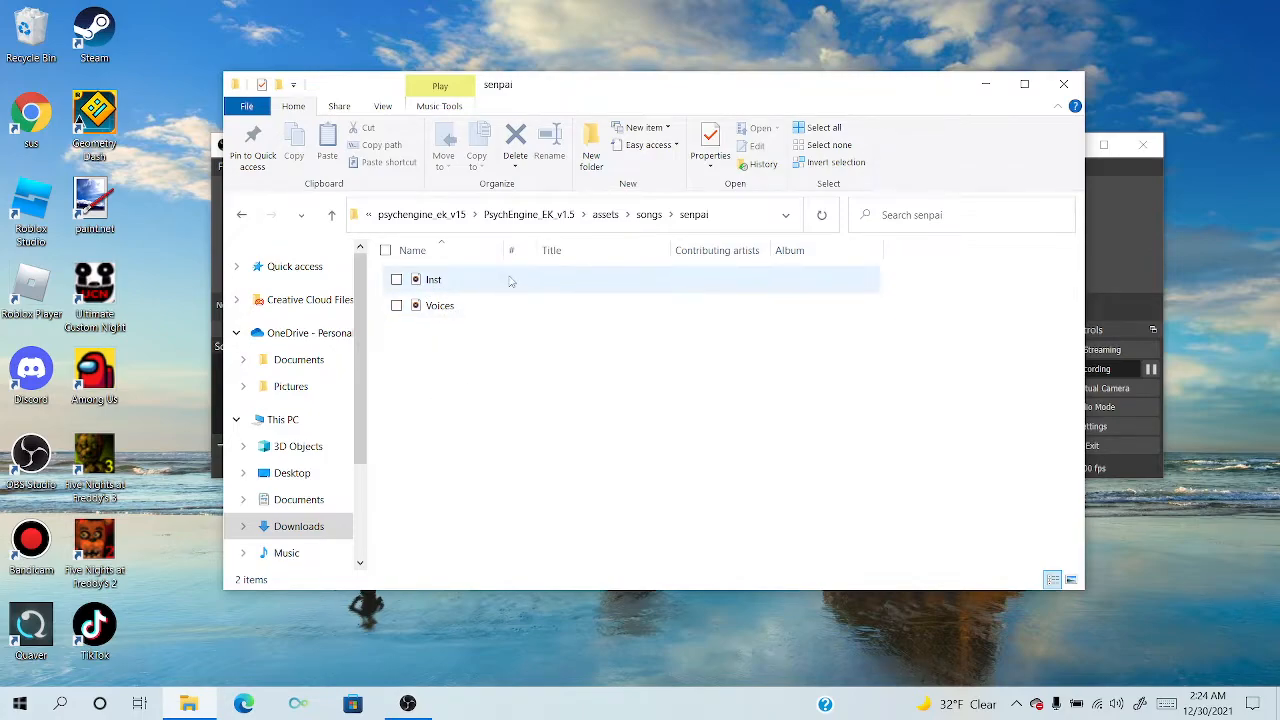
mouse_move(420, 374)
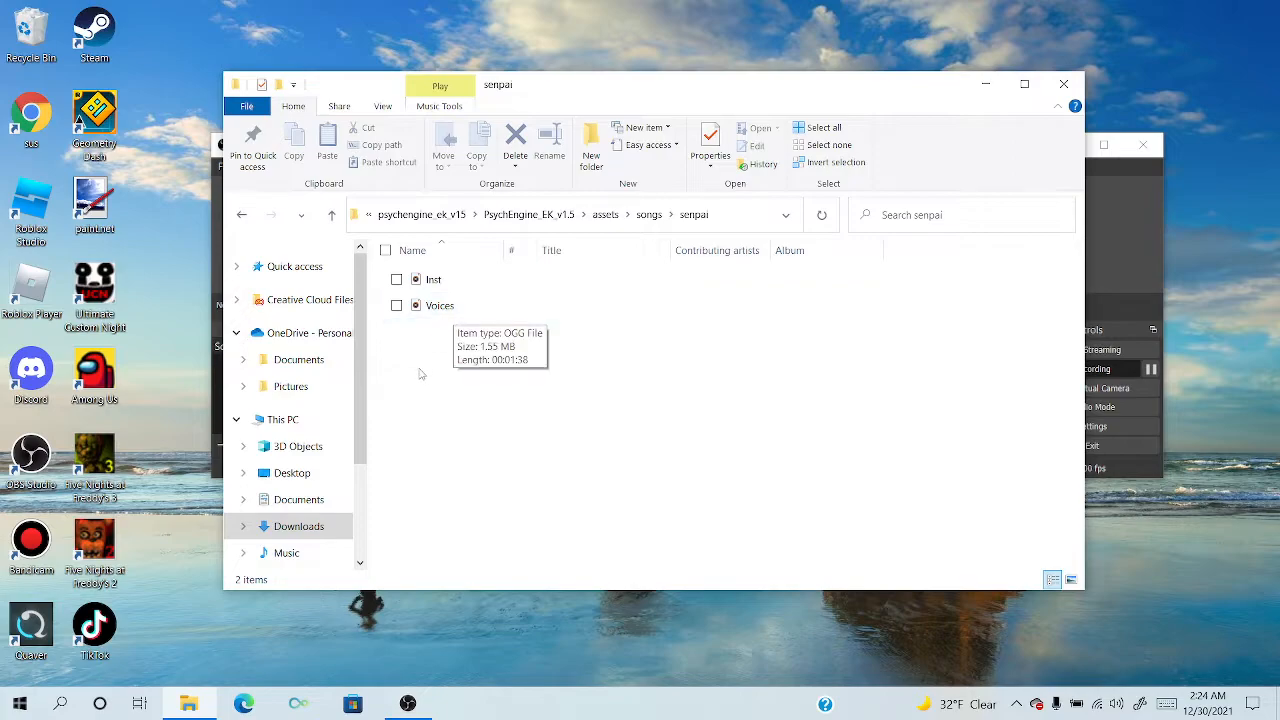
left_click(434, 280)
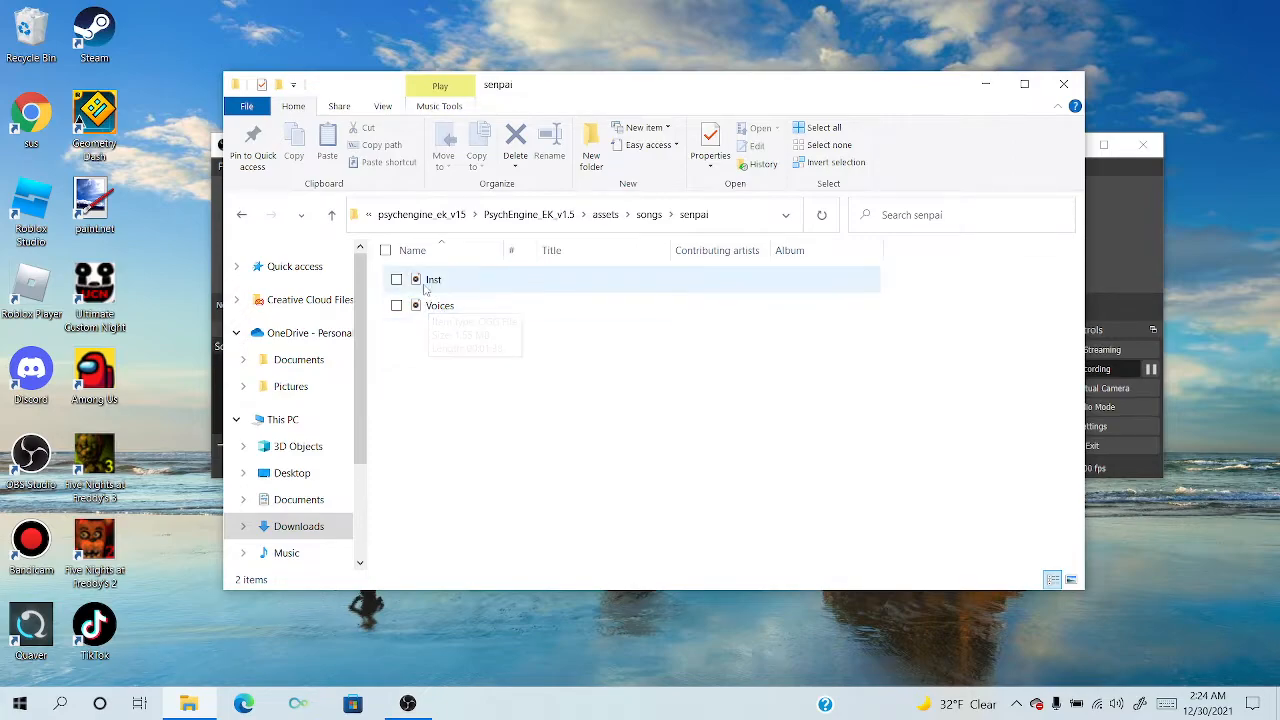
left_click(440, 304)
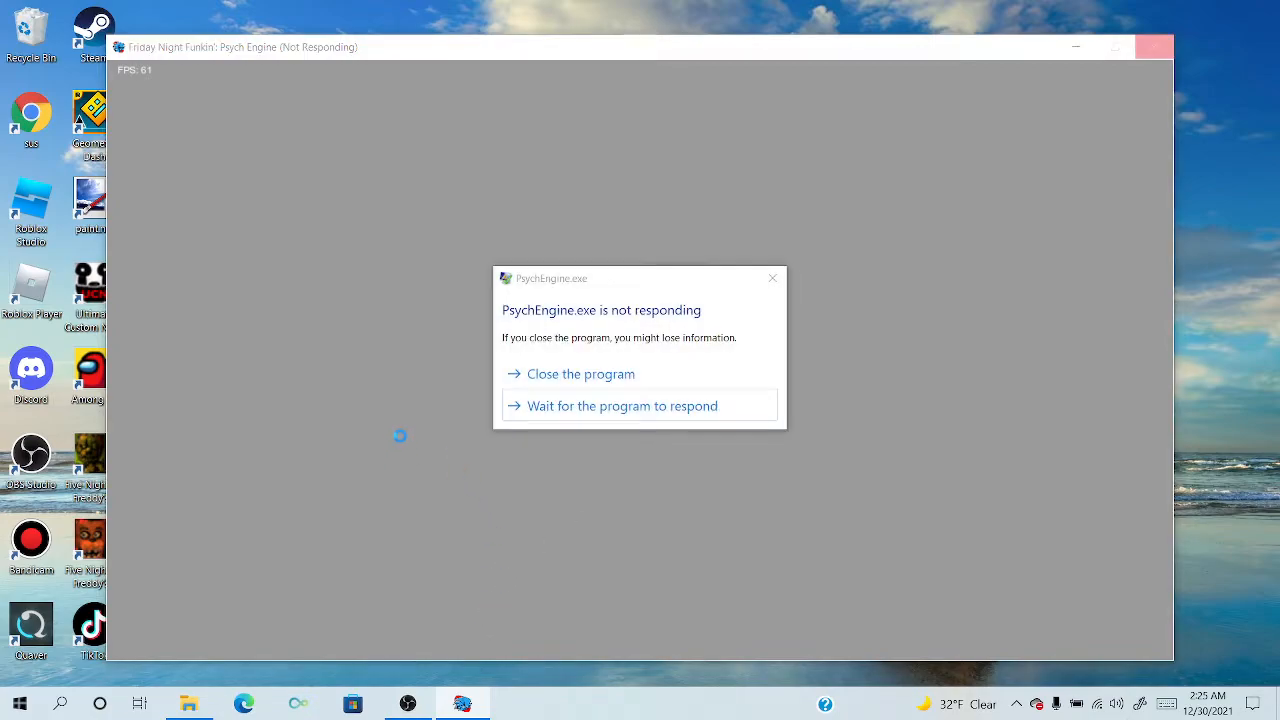
Respond to the PsychEngine.exe not-responding dialog, closing the frozen game
left_click(580, 374)
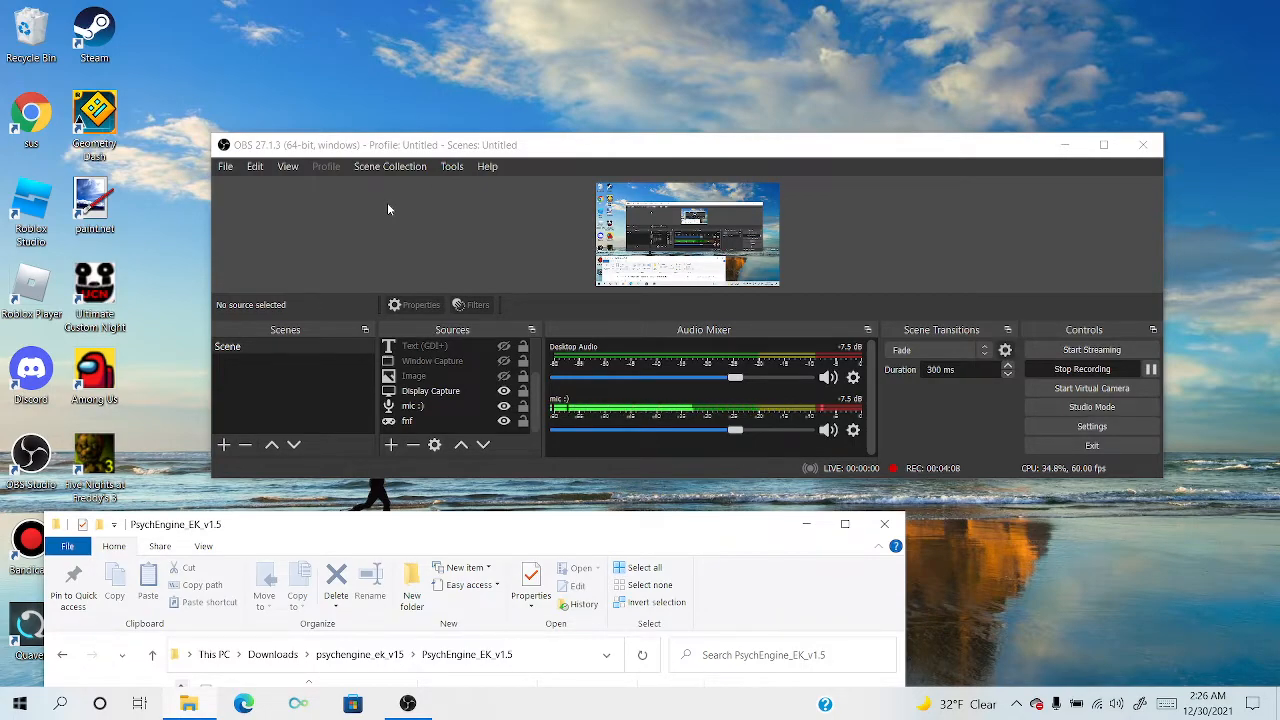
mouse_move(308, 260)
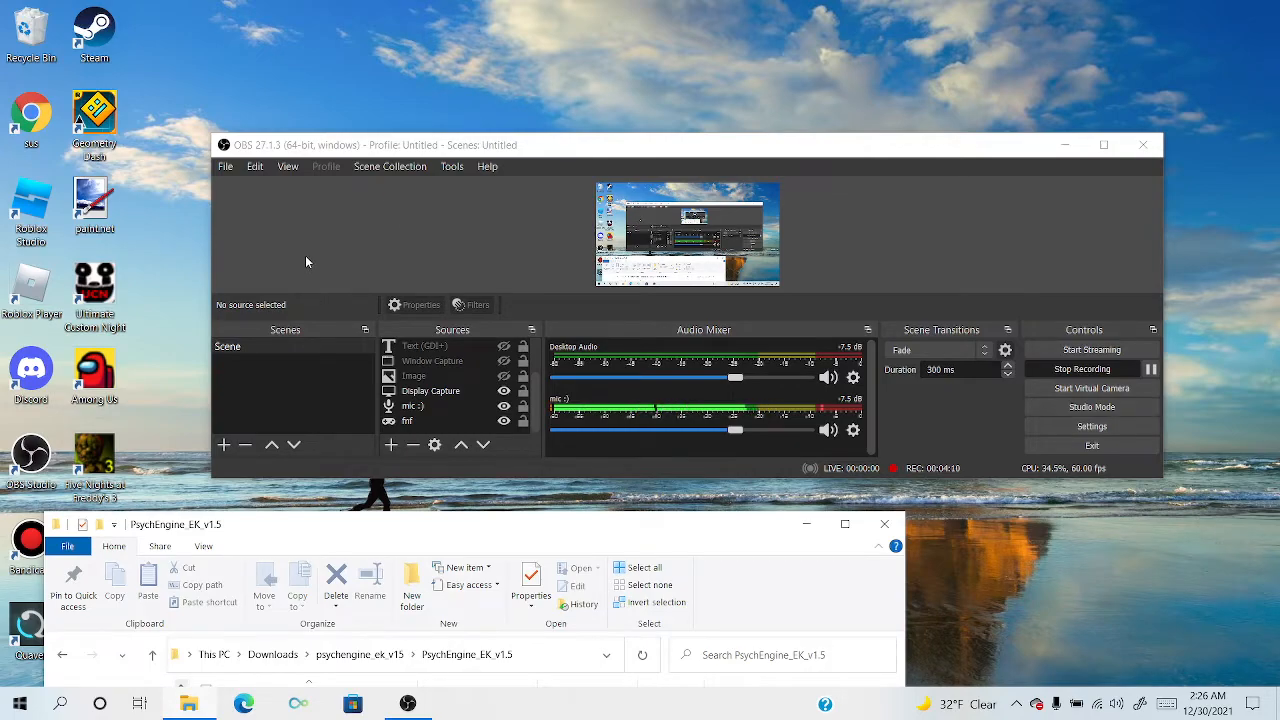
mouse_move(452, 228)
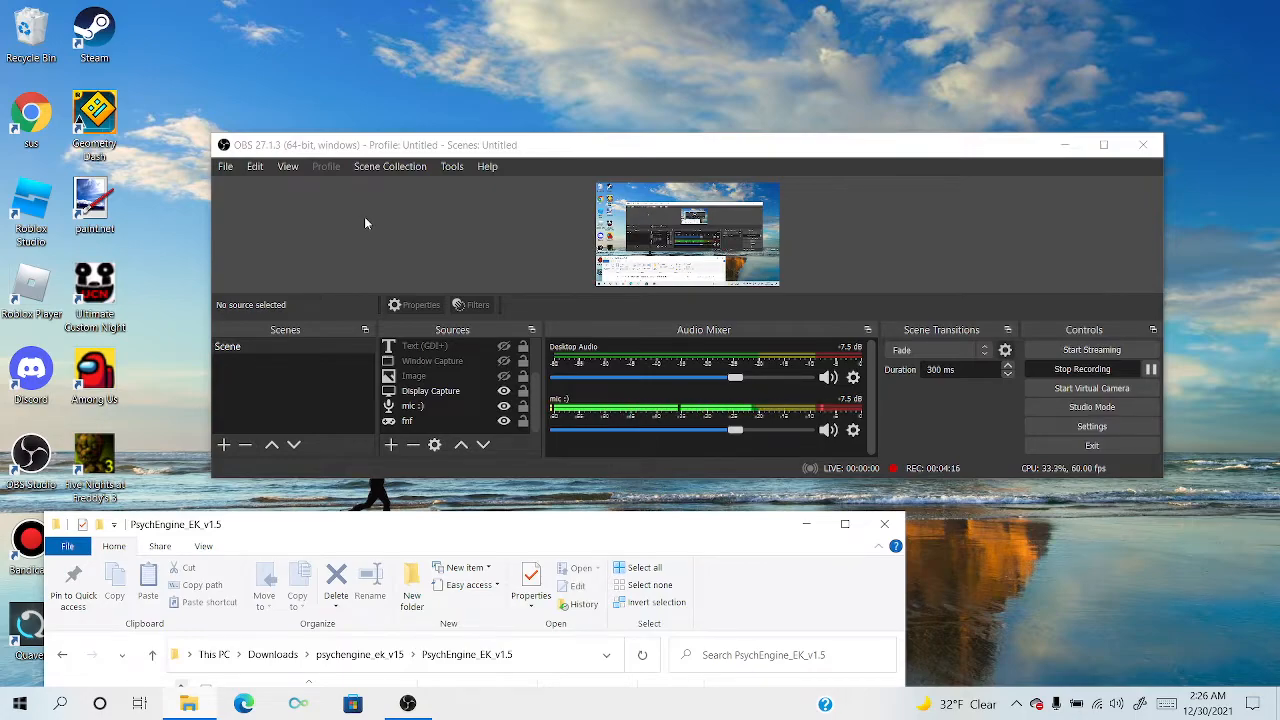
mouse_move(338, 226)
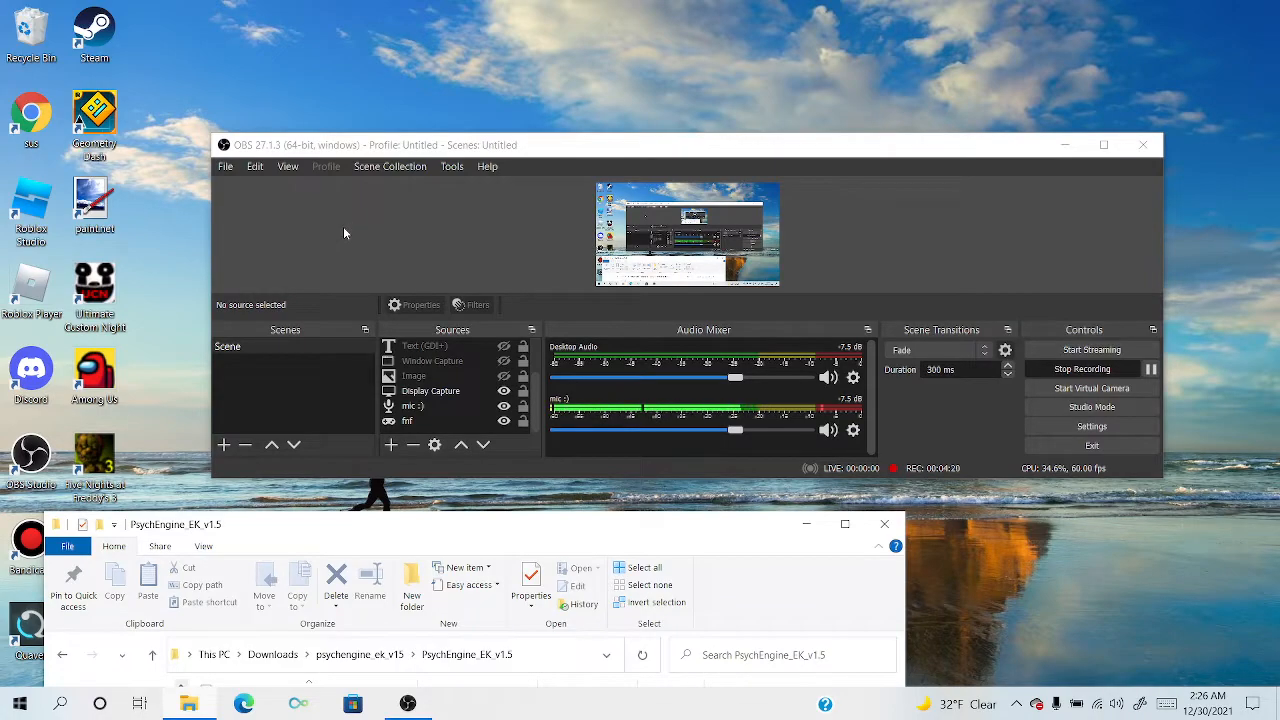
mouse_move(348, 236)
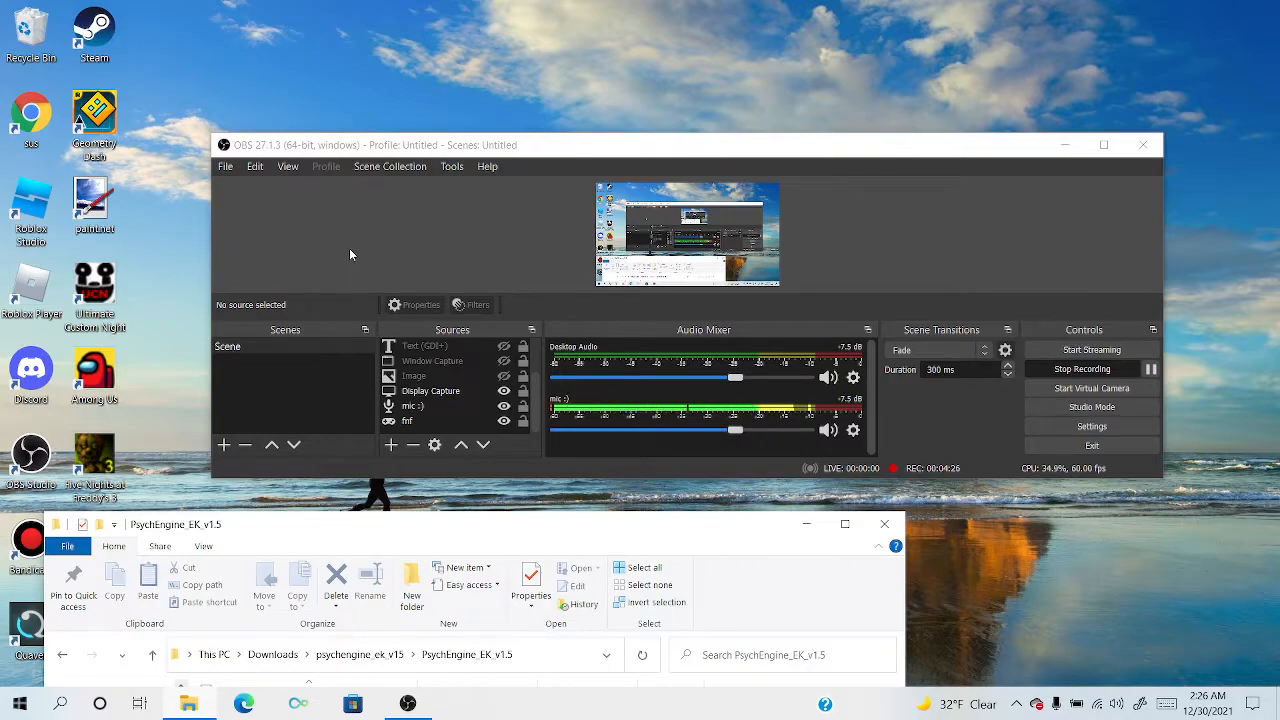
mouse_move(968, 336)
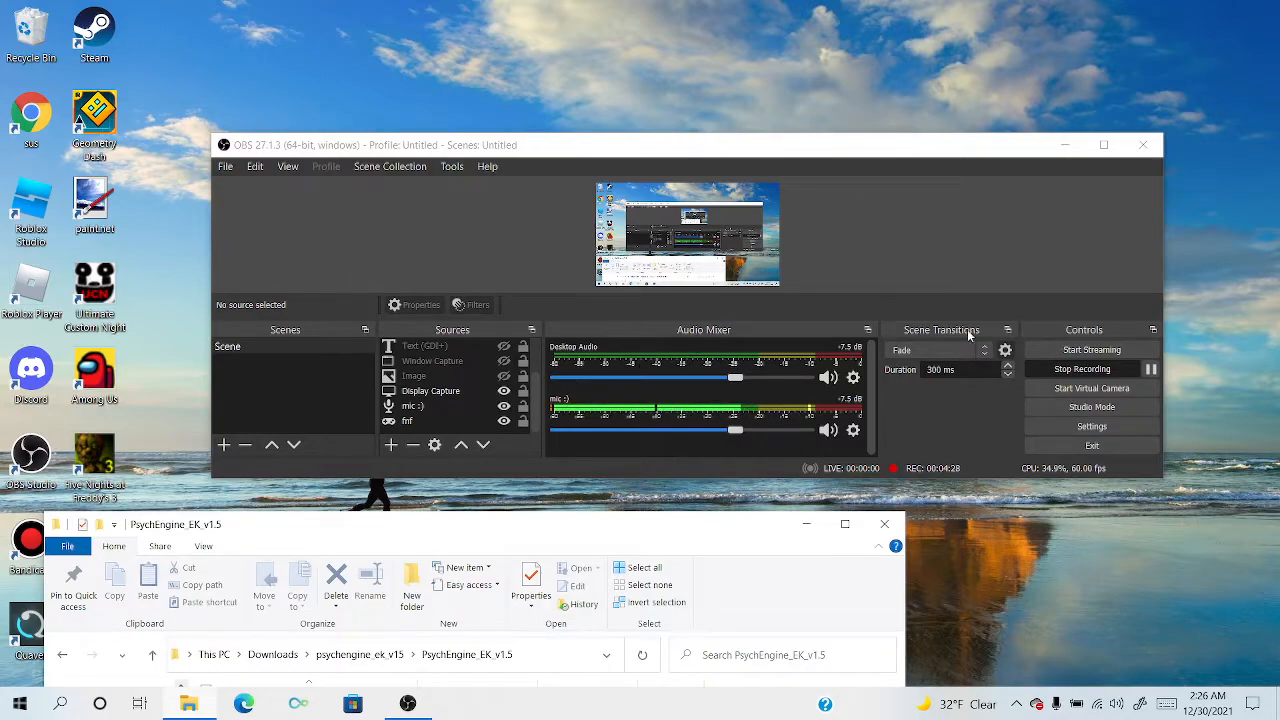